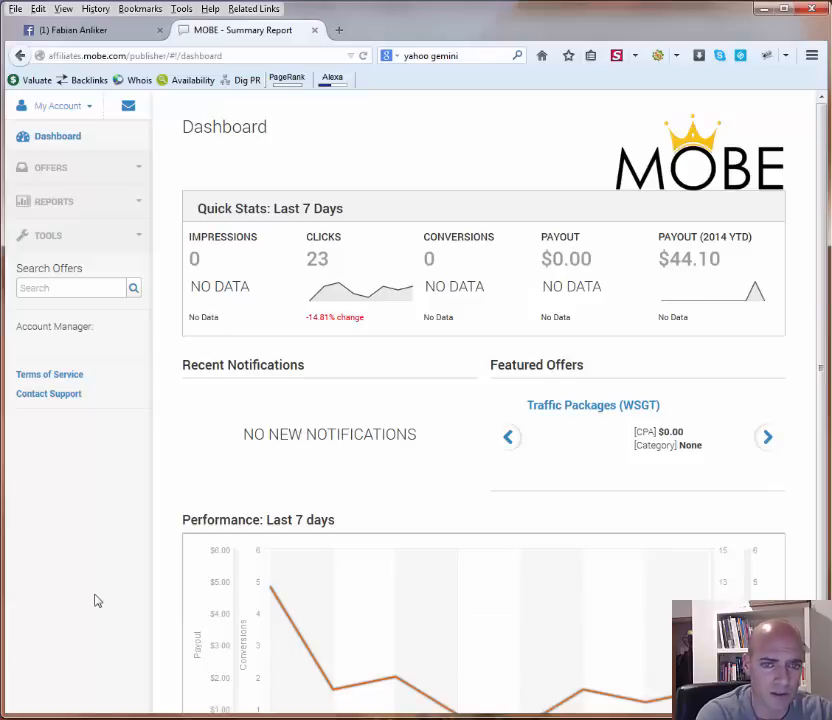
Step: Review the Zendesk help centre's support notes on the MOBE Support page
left_click(767, 437)
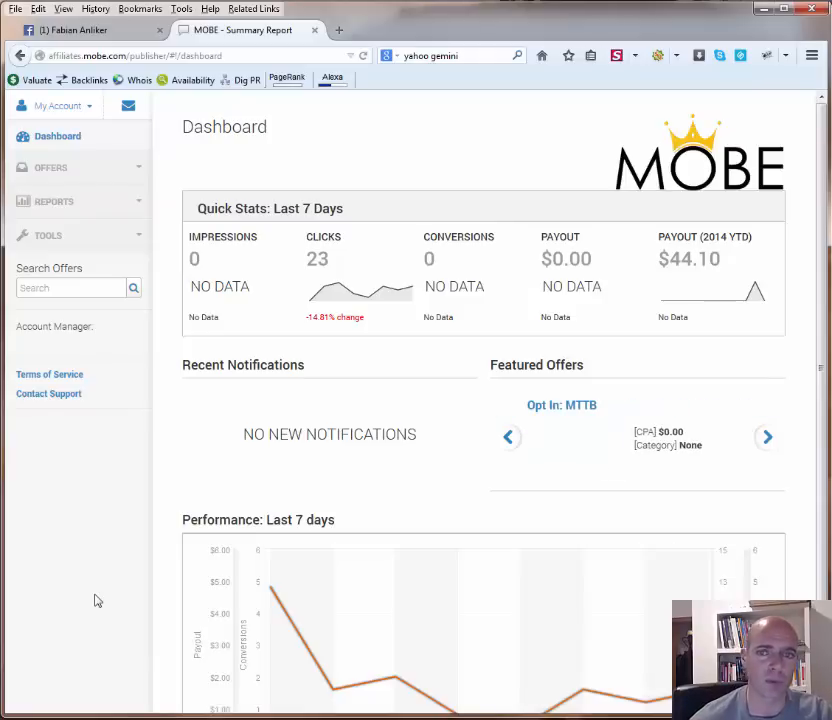
left_click(766, 437)
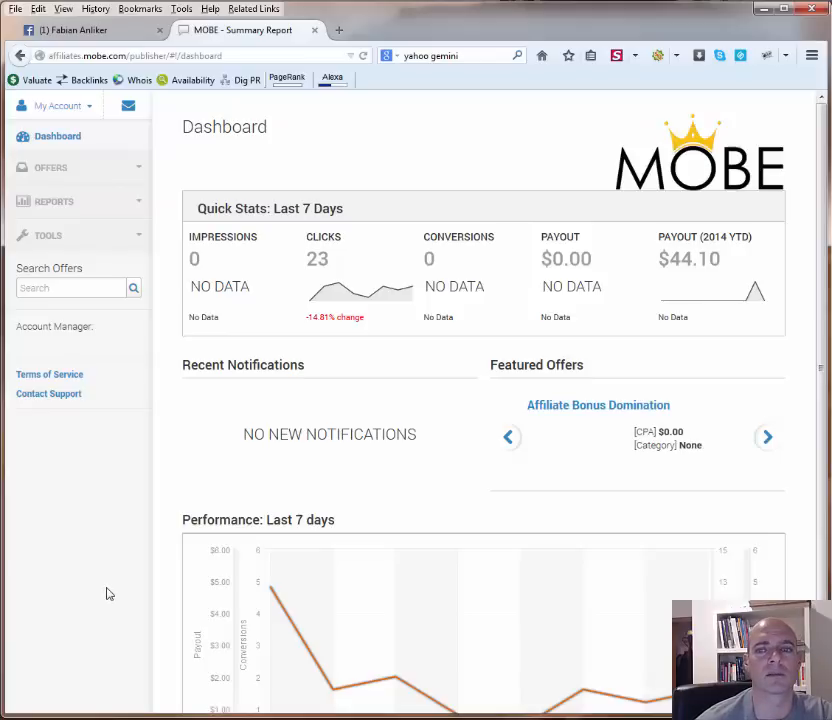
left_click(766, 437)
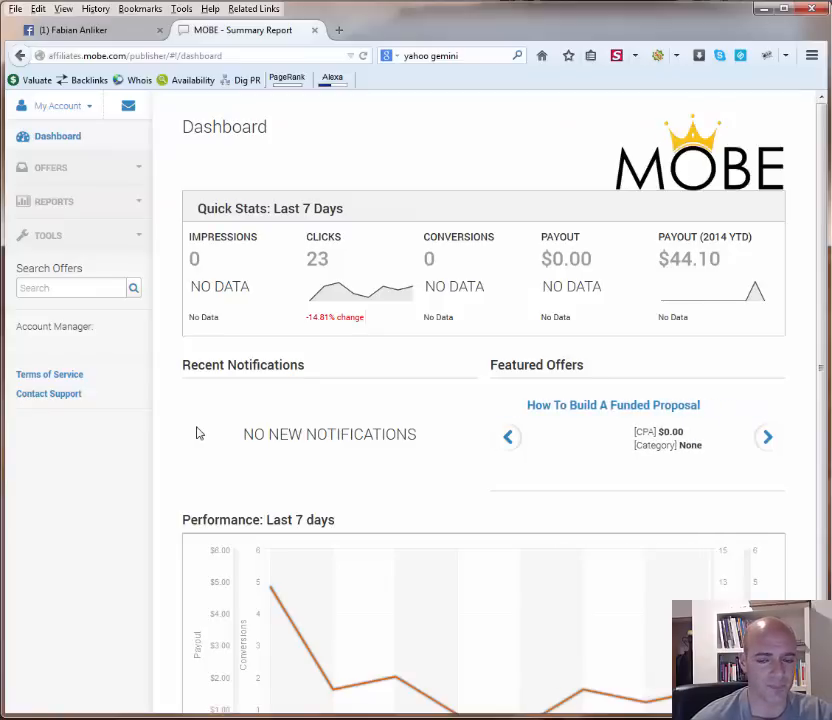
scroll("down", 3)
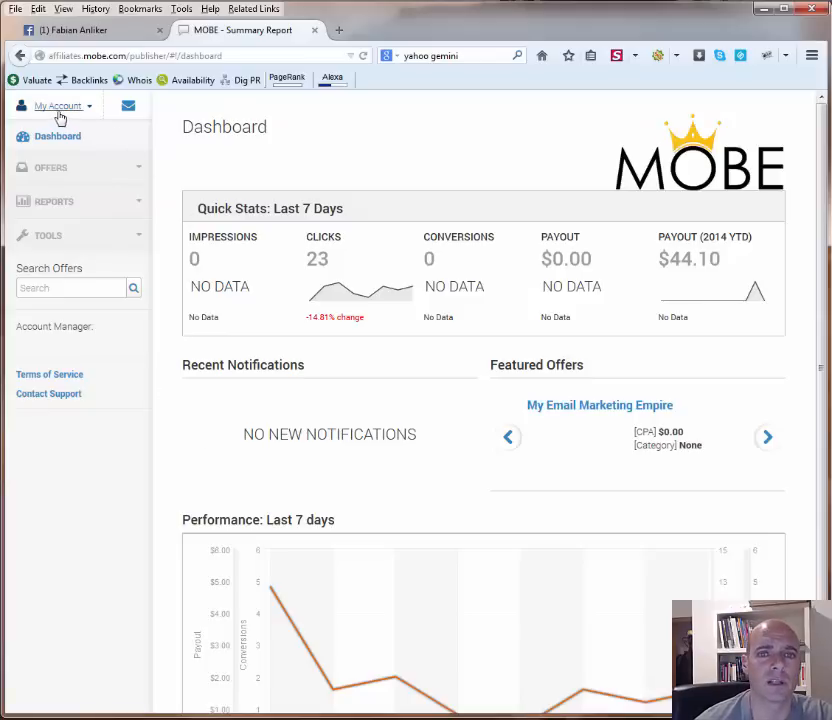
Step: Expand My Account options and scroll through the FAQ topics
left_click(58, 106)
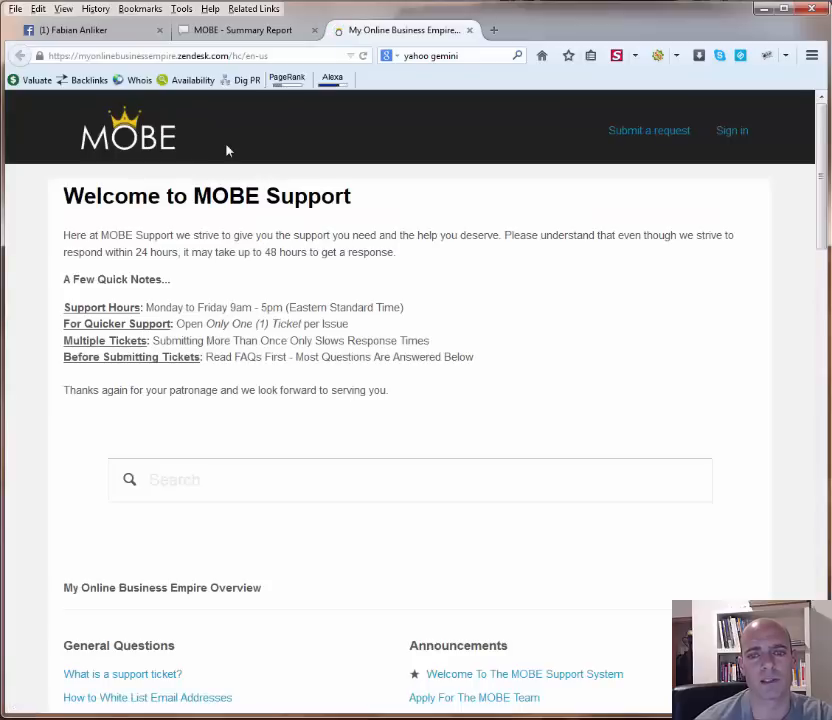
mouse_move(464, 314)
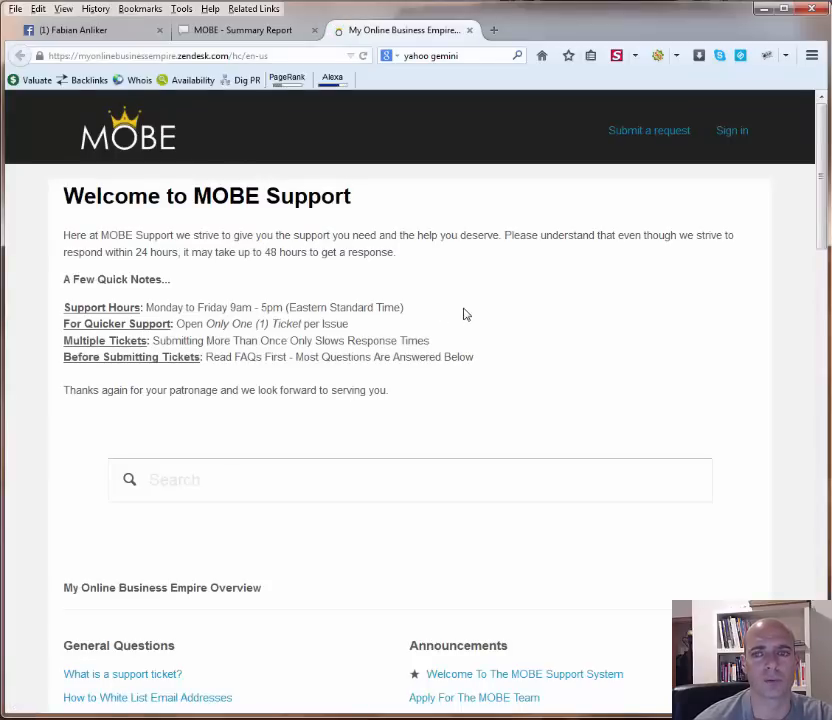
scroll("down", 3)
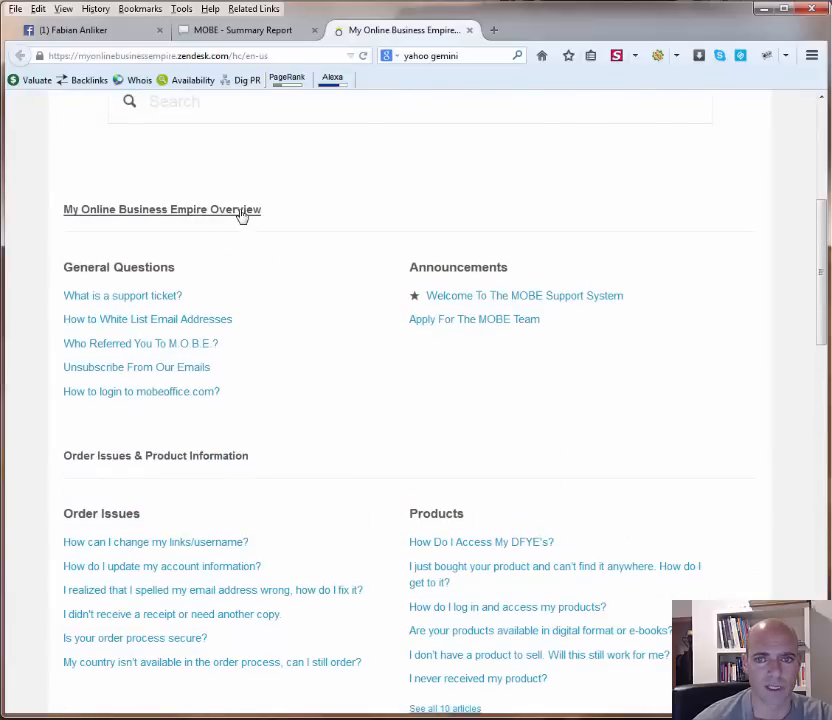
scroll("down", 3)
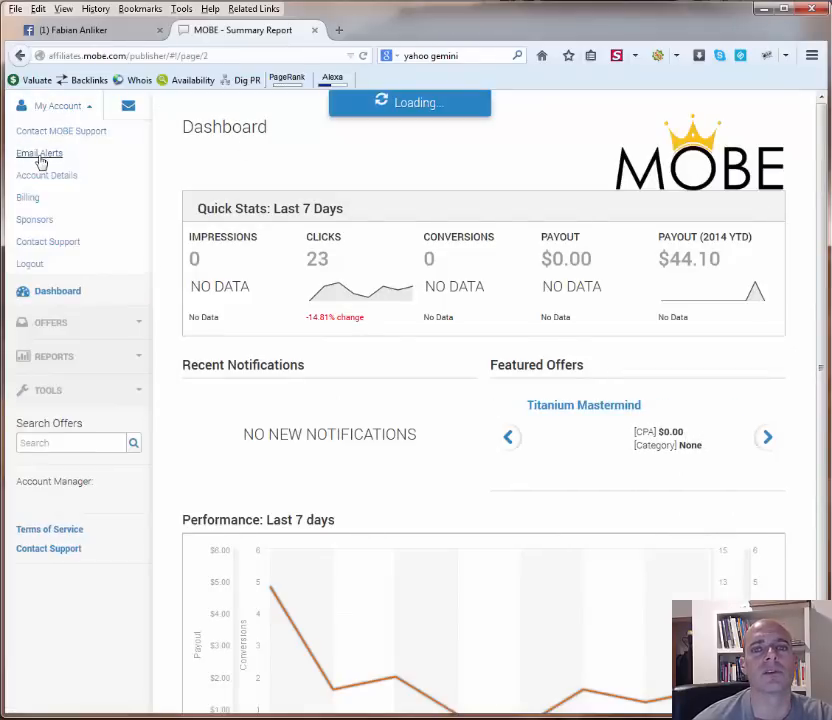
left_click(40, 153)
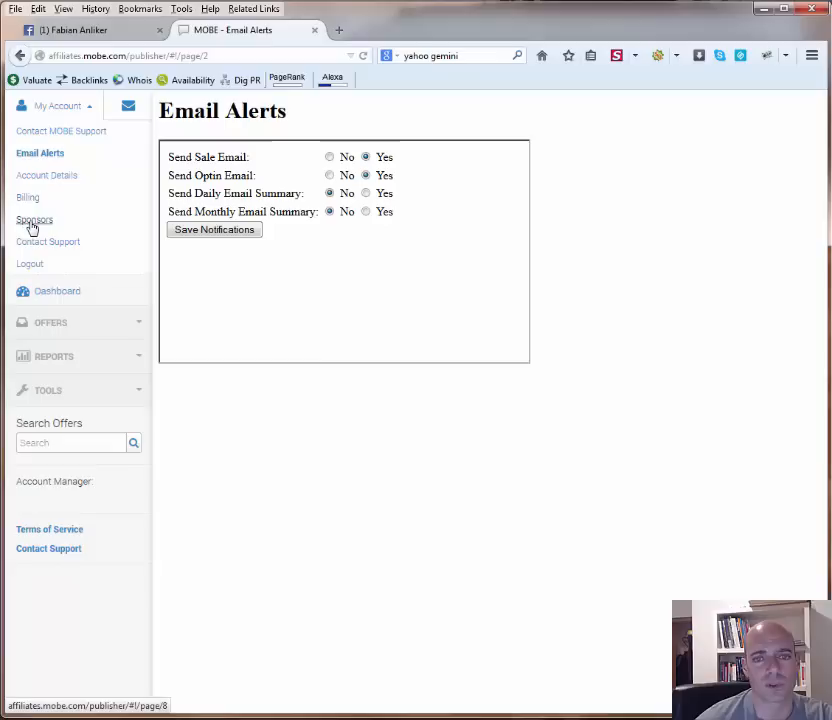
left_click(35, 220)
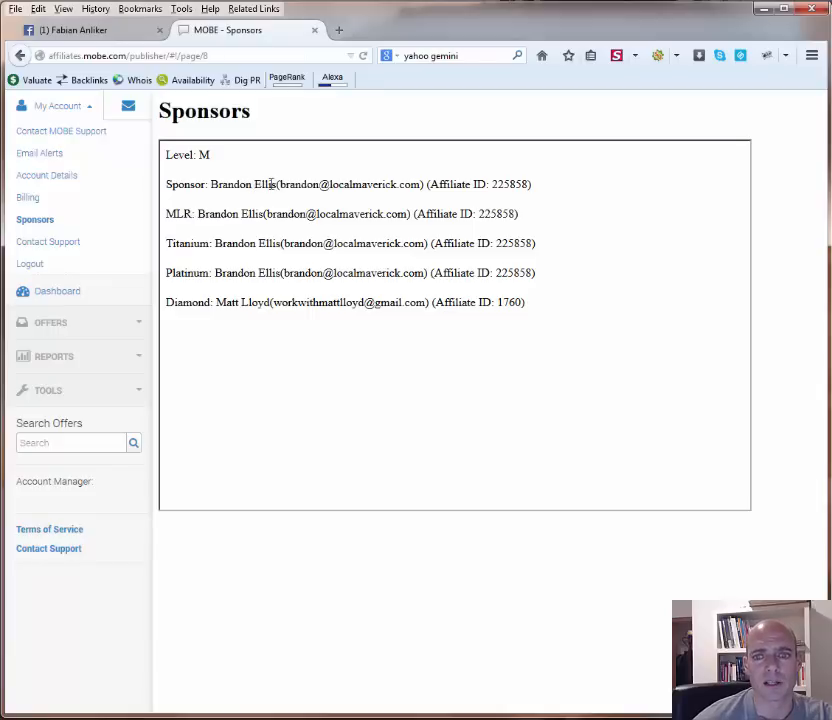
mouse_move(237, 273)
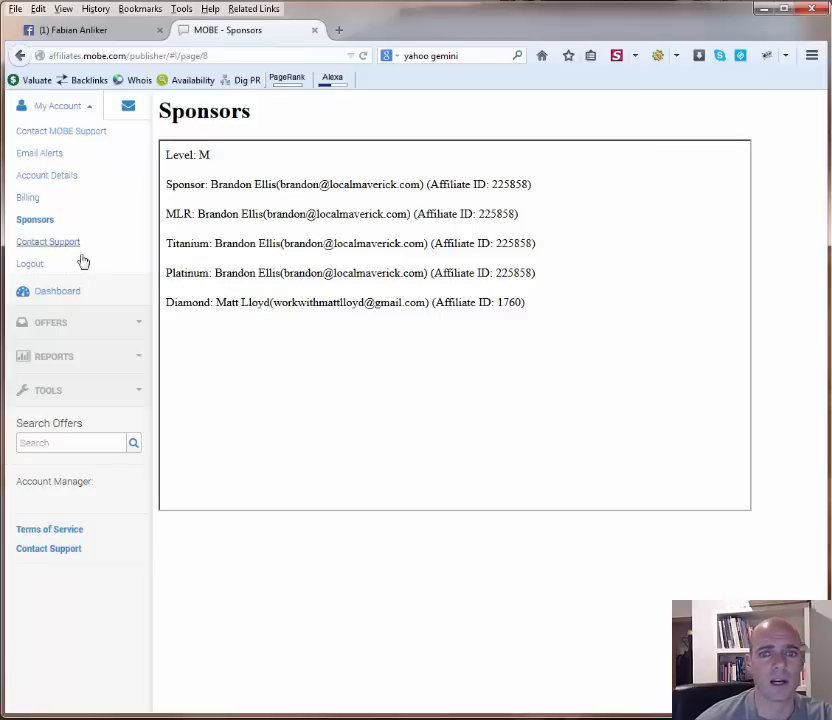
mouse_move(48, 241)
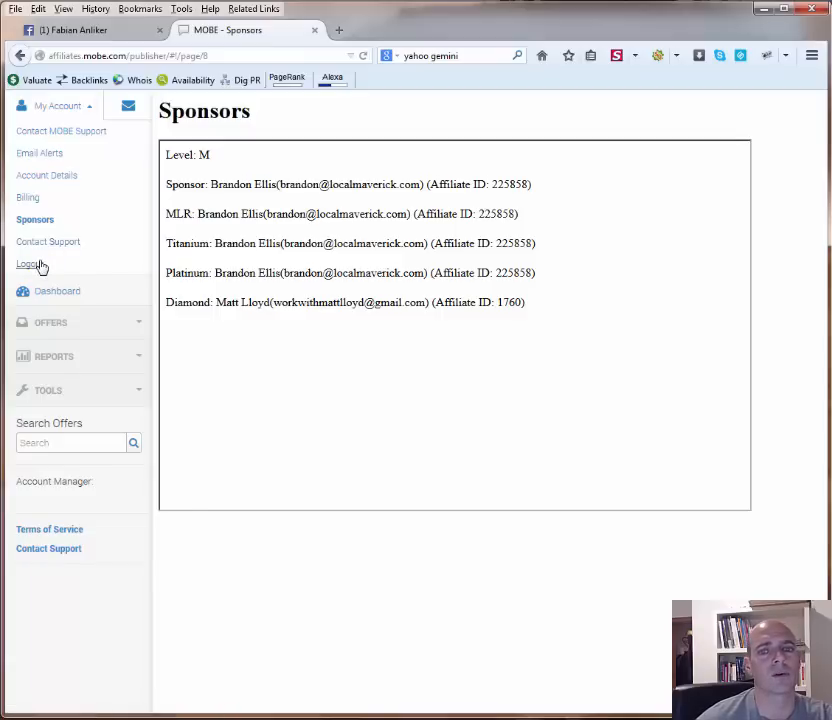
left_click(57, 291)
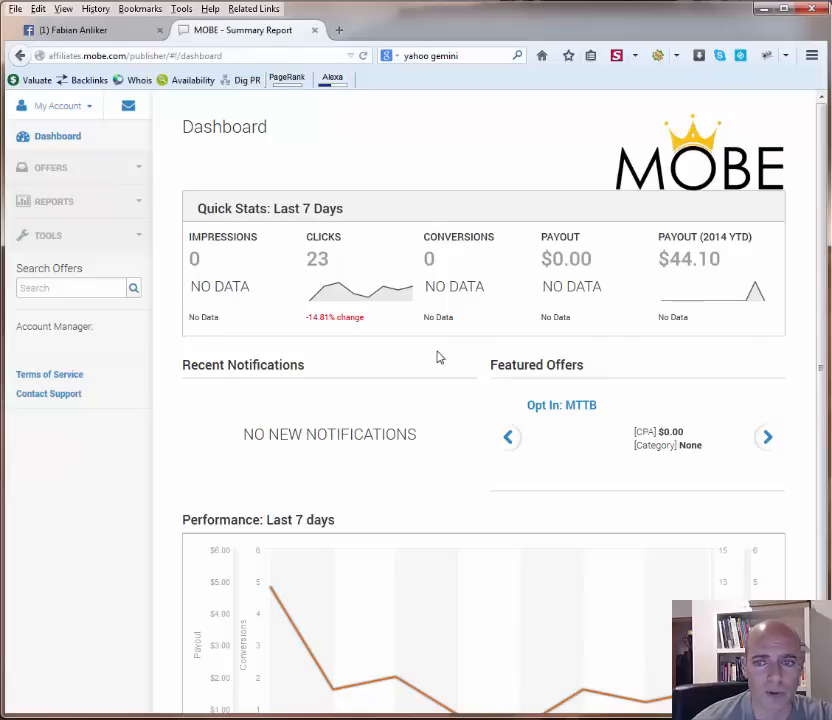
Step: Go to Offers > Browse / Search to view the offer catalogue
left_click(766, 436)
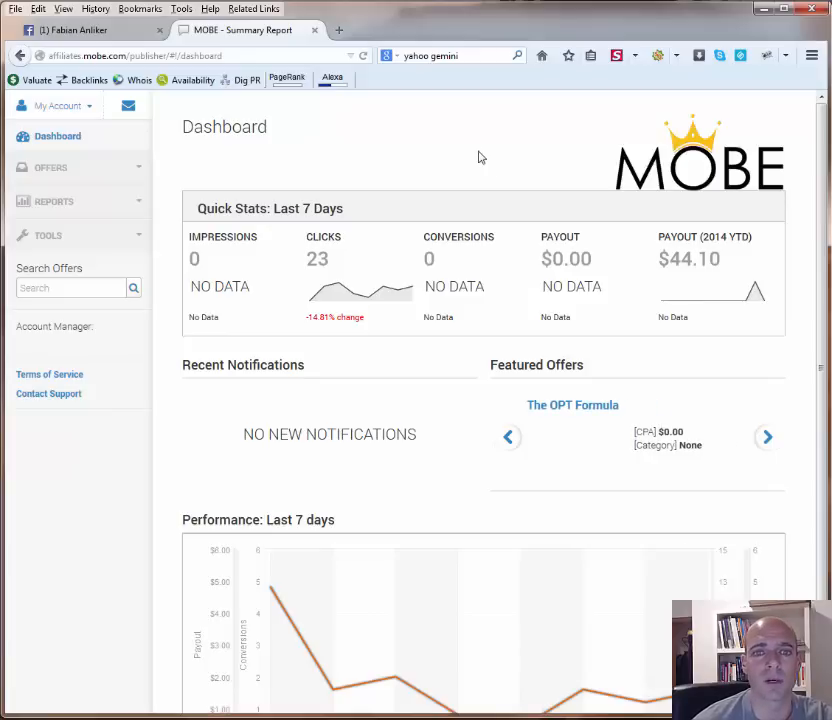
left_click(51, 167)
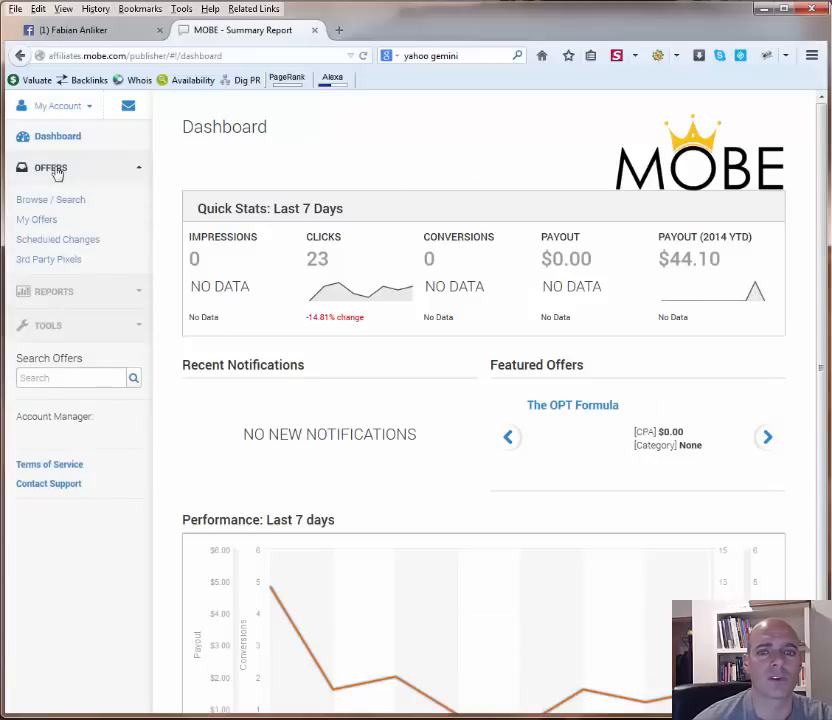
left_click(51, 199)
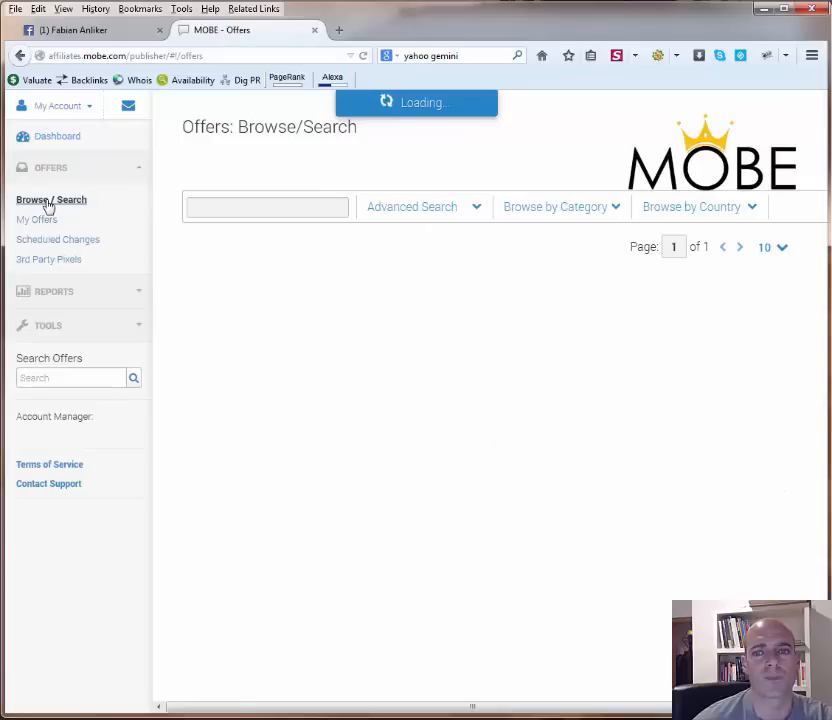
left_click(51, 199)
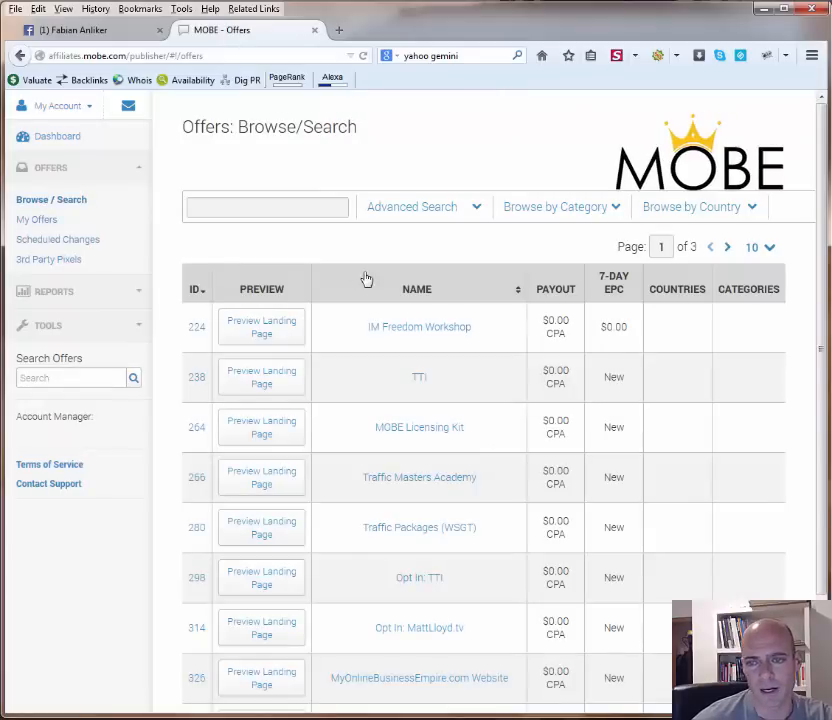
scroll("down", 3)
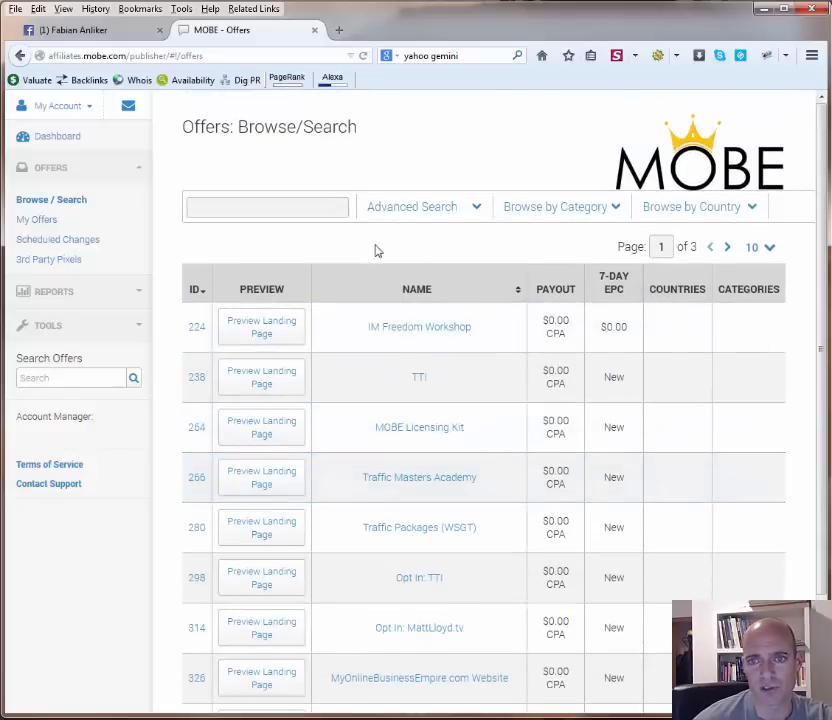
Step: Search the offers for 'mttb', leaving the two MTTB matches
left_click(266, 207)
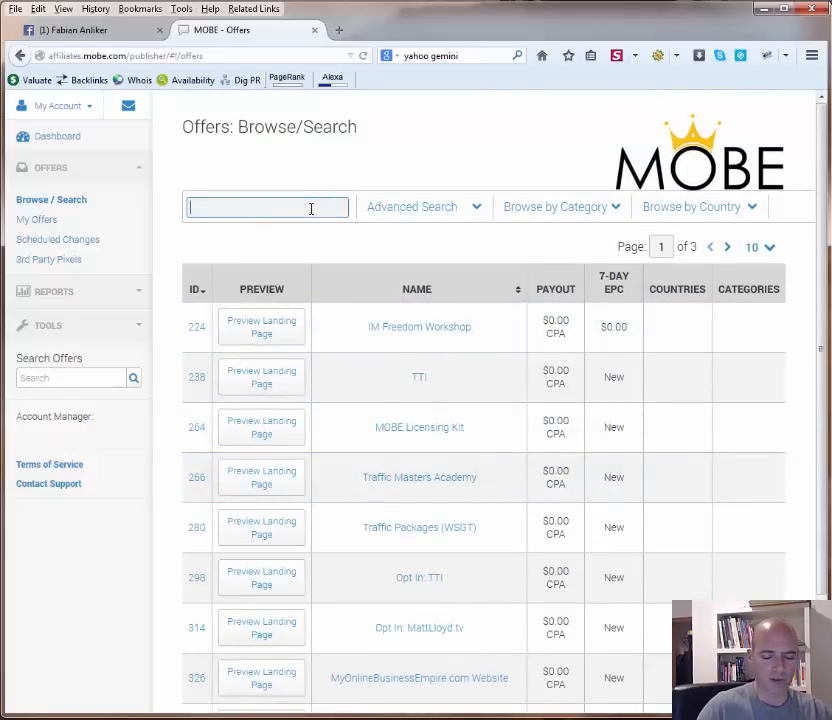
type("mttb")
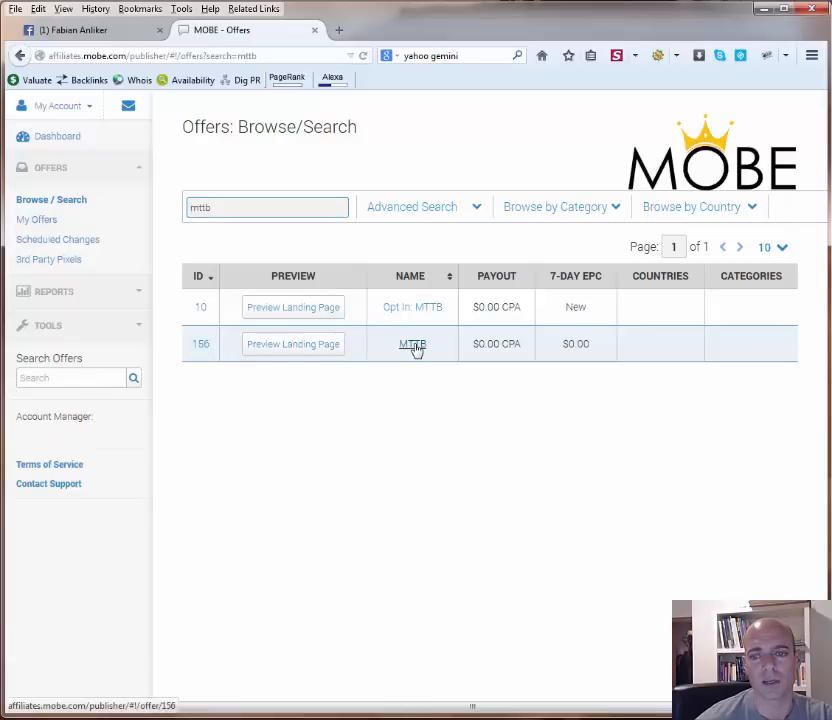
left_click(412, 344)
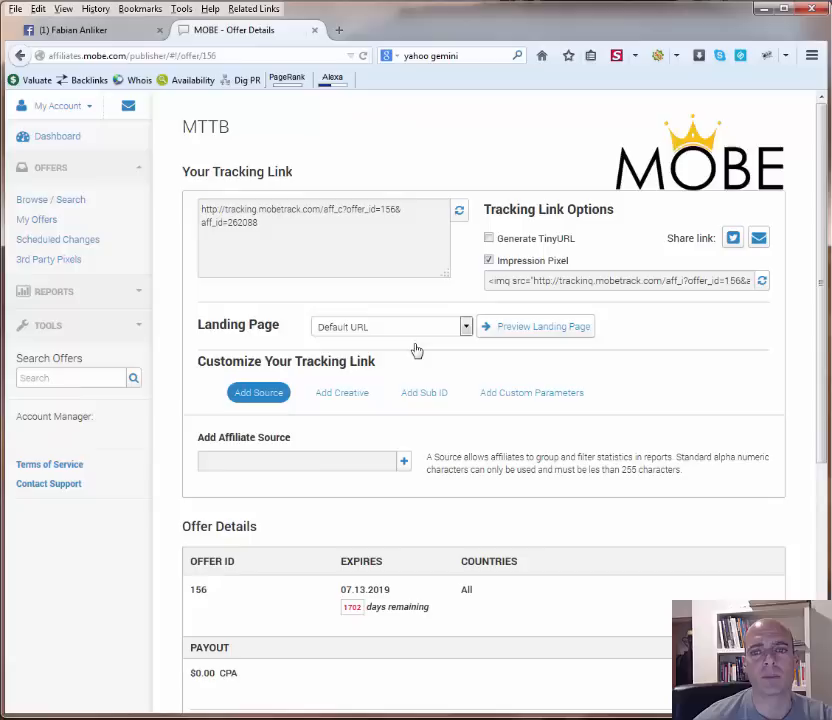
triple_click(300, 215)
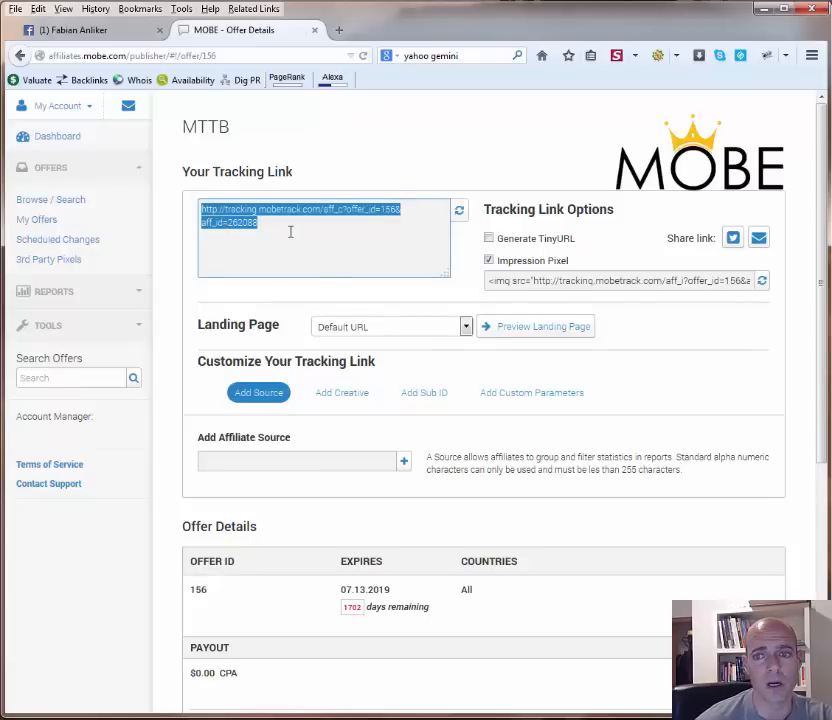
left_click(290, 231)
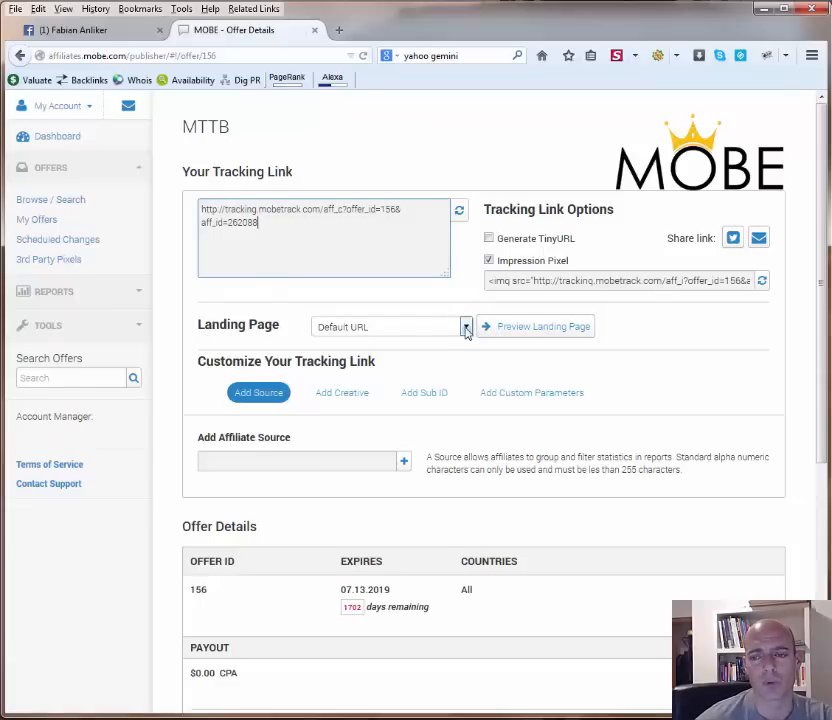
left_click(465, 326)
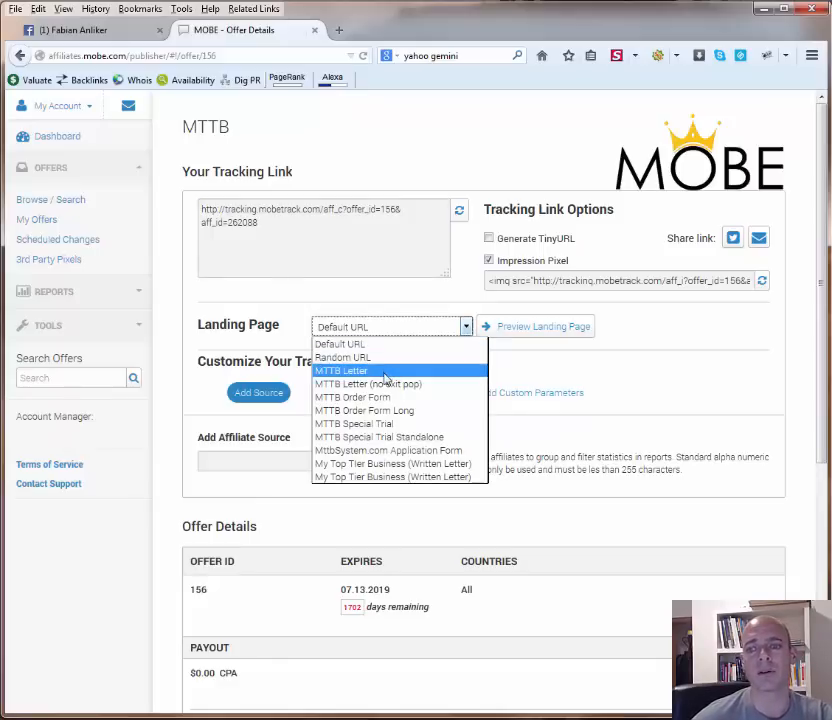
left_click(341, 370)
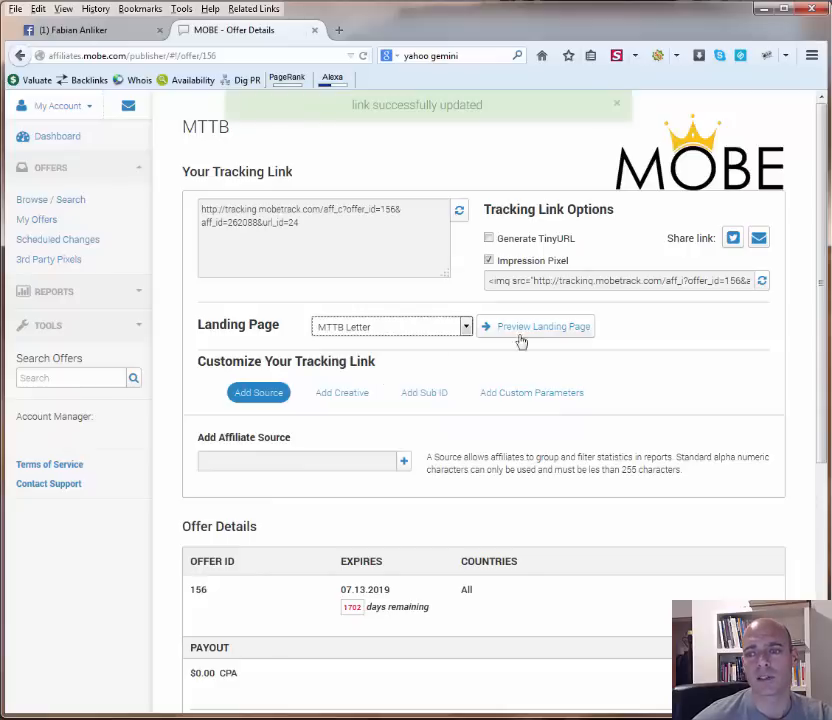
left_click(542, 326)
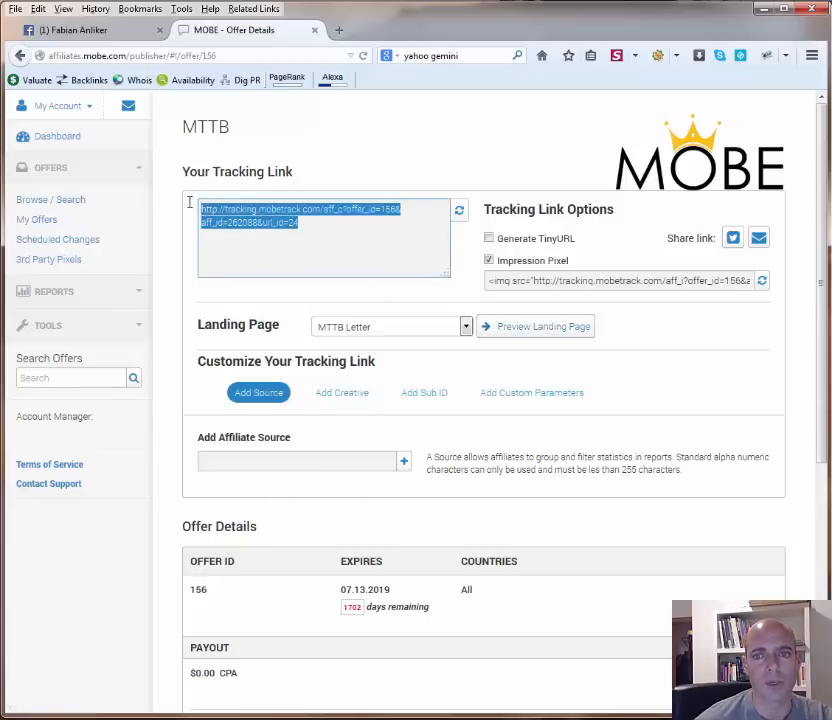
mouse_move(339, 30)
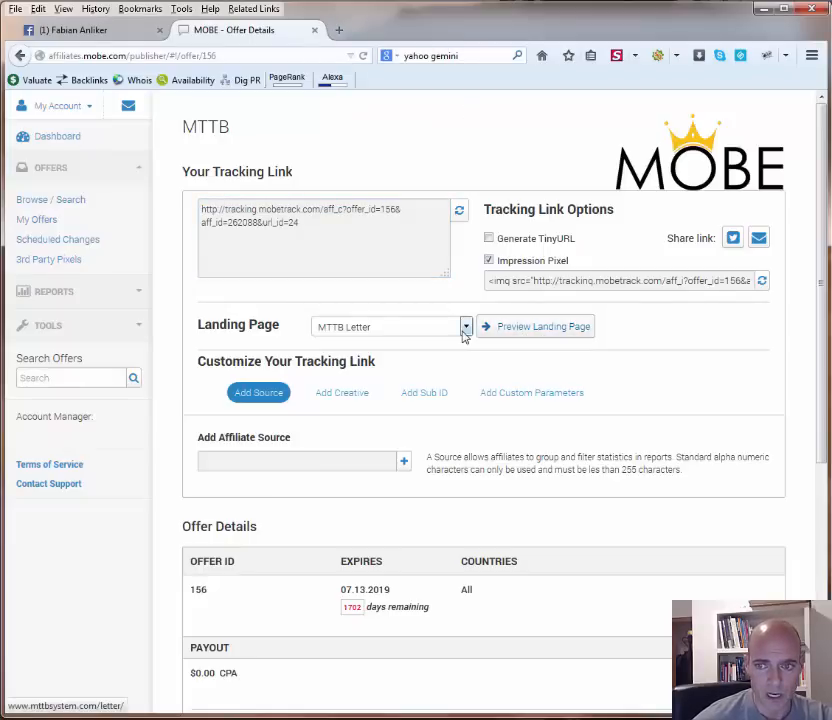
left_click(463, 326)
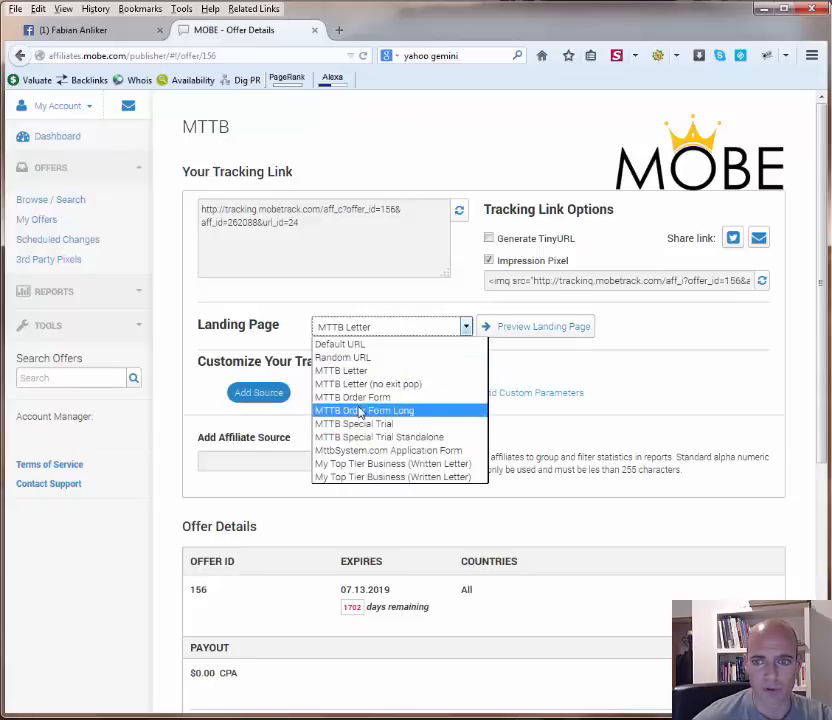
left_click(352, 397)
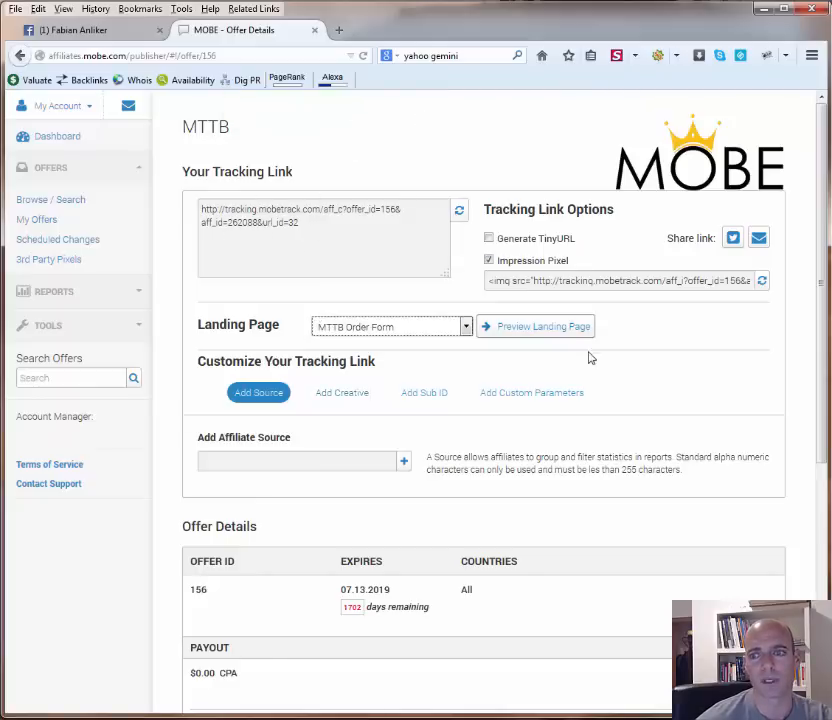
left_click(542, 326)
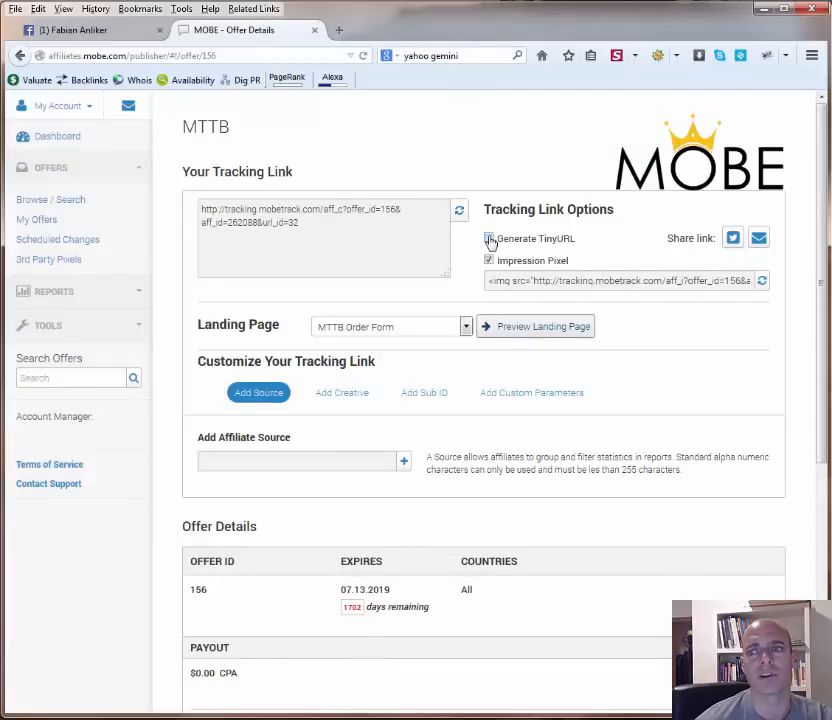
left_click(489, 238)
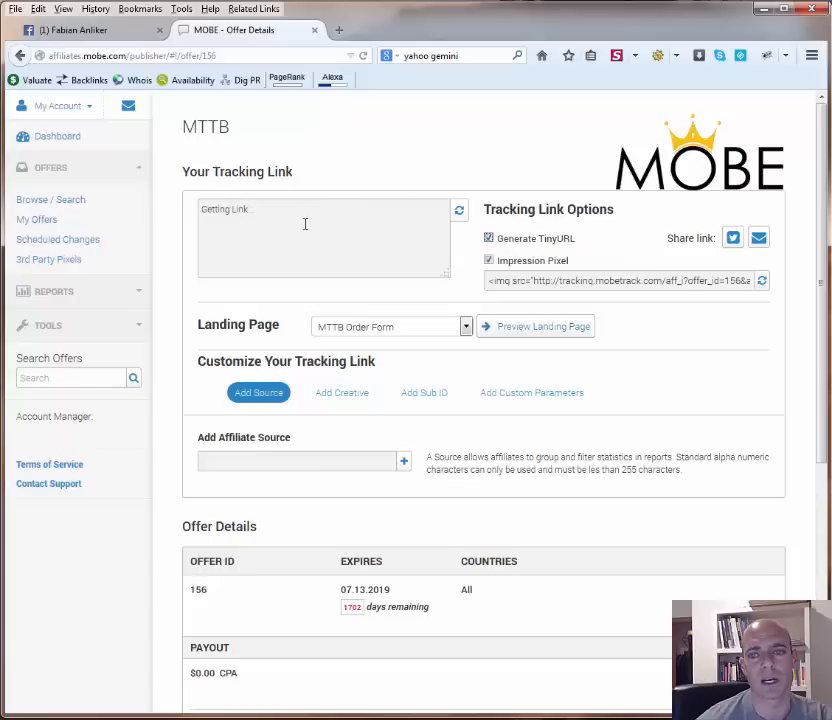
left_click(459, 210)
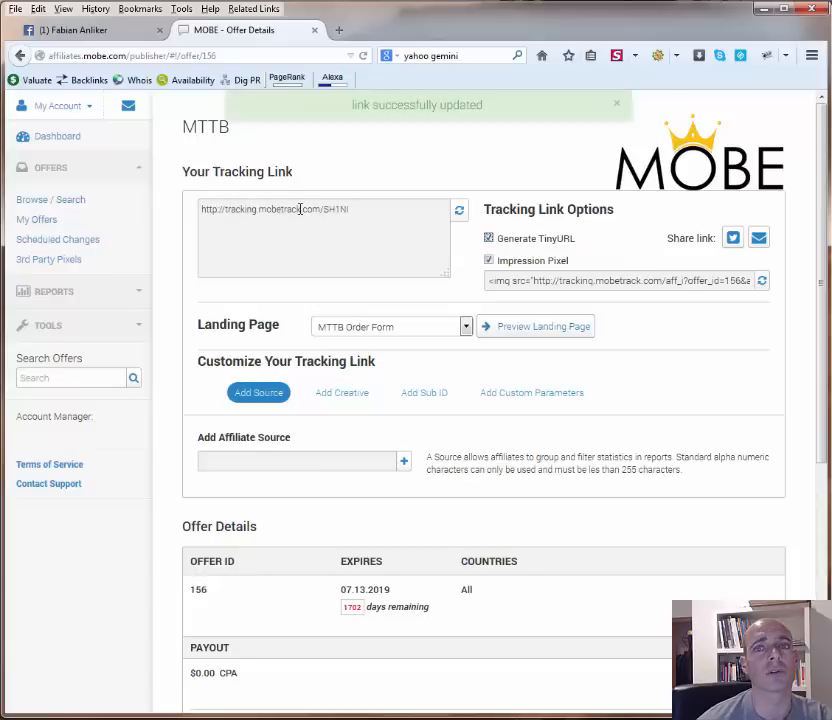
left_click(489, 238)
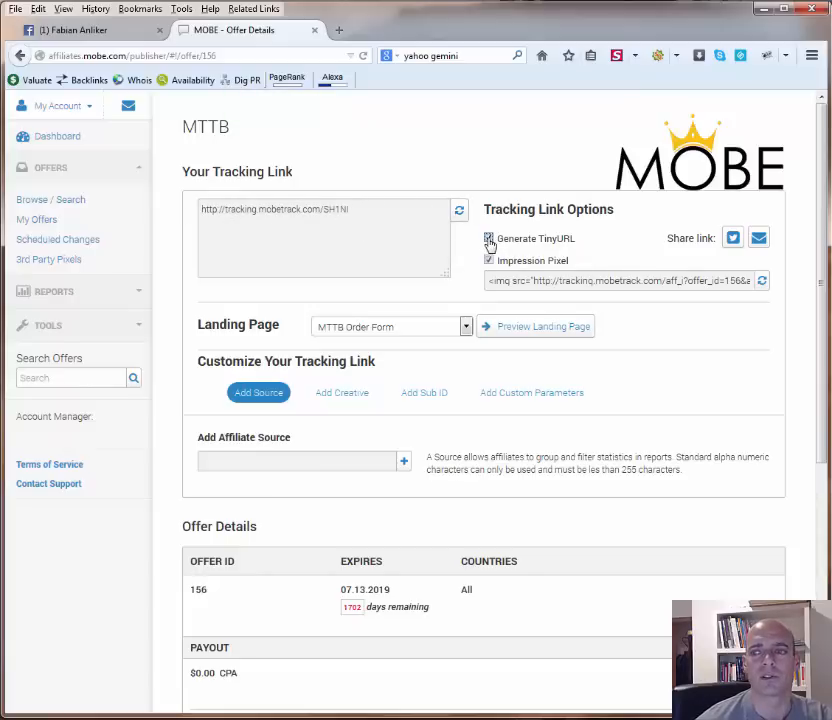
left_click(489, 238)
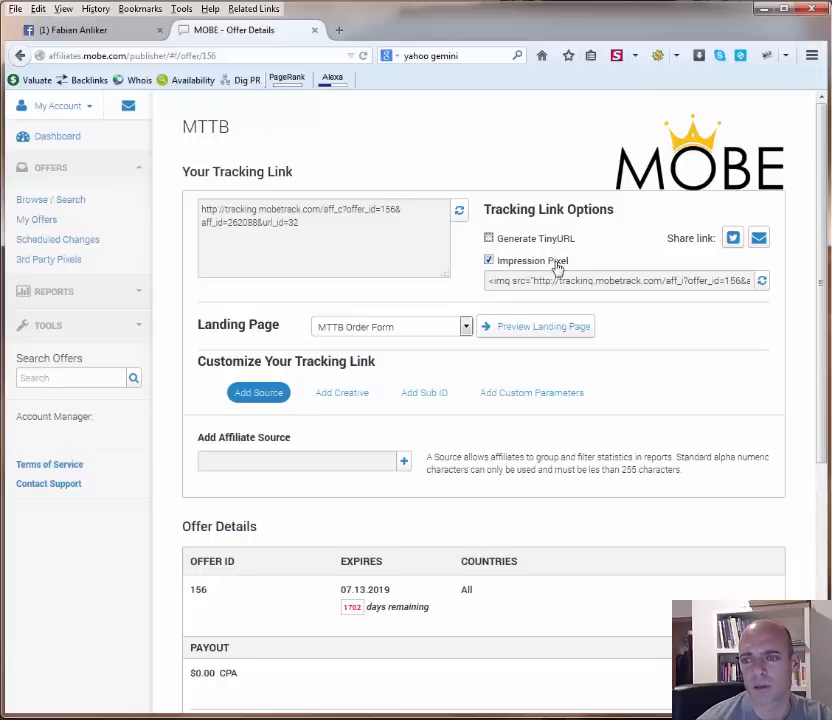
left_click(489, 260)
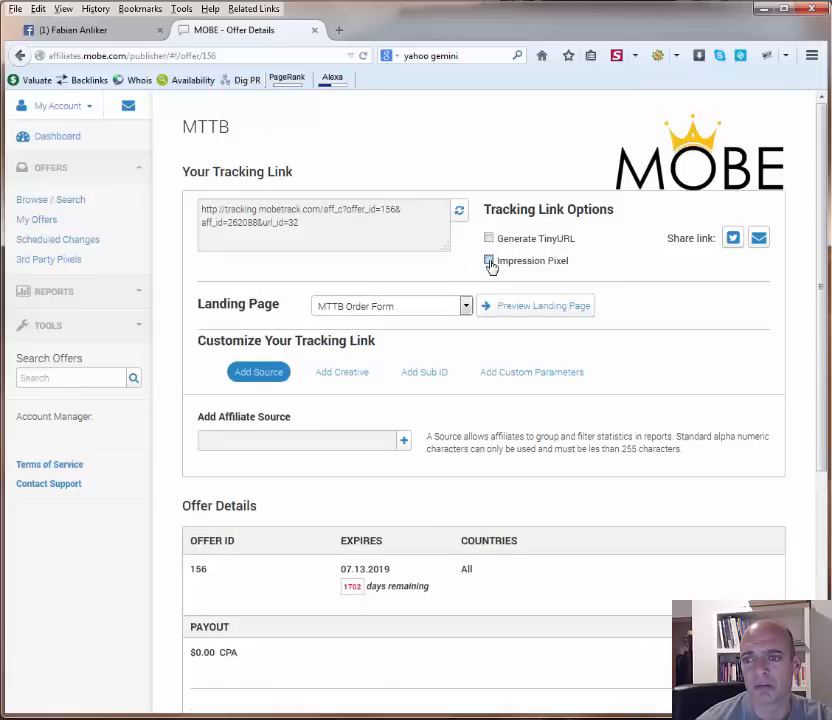
left_click(489, 260)
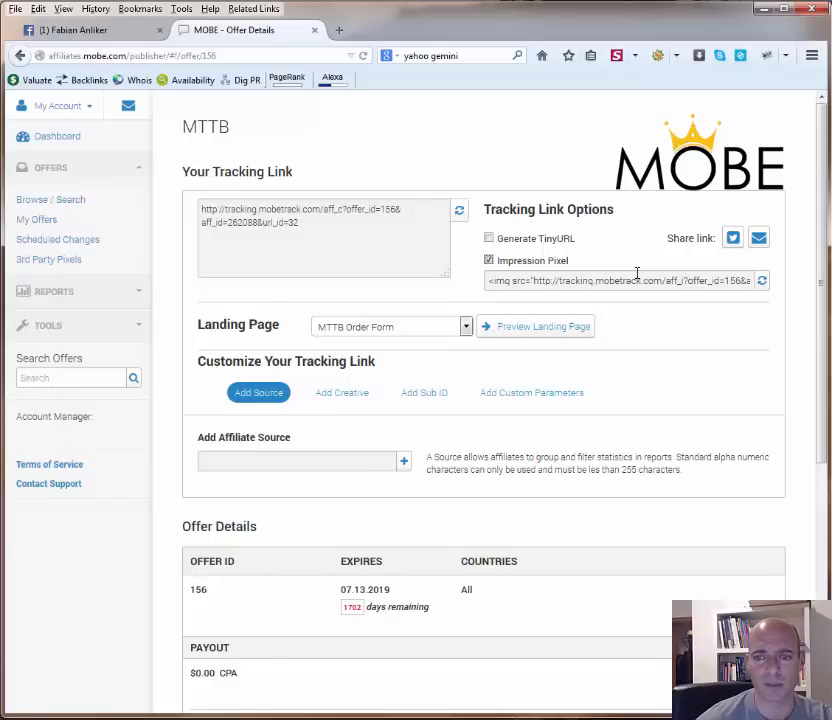
scroll("down", 3)
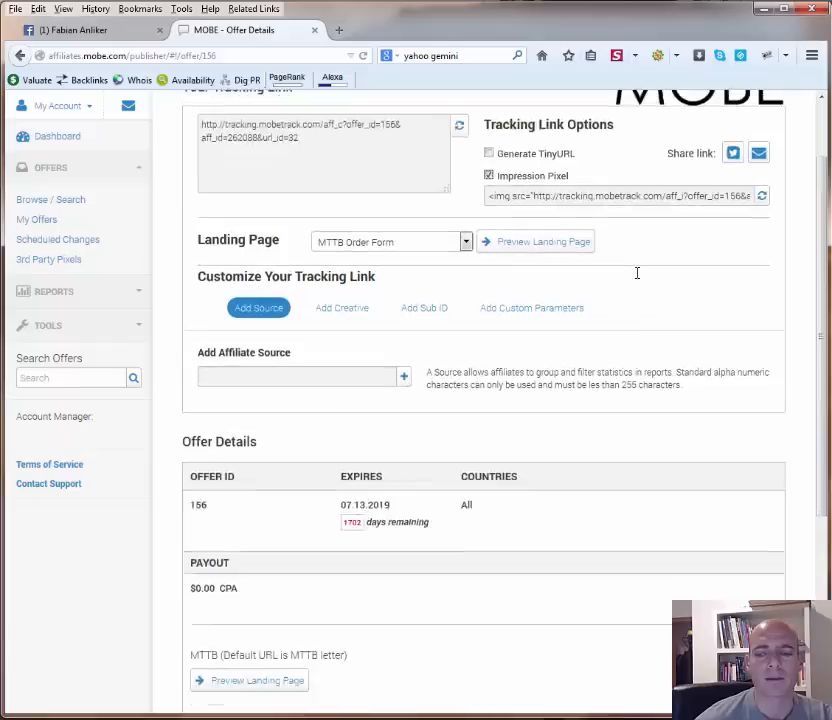
scroll("up", 3)
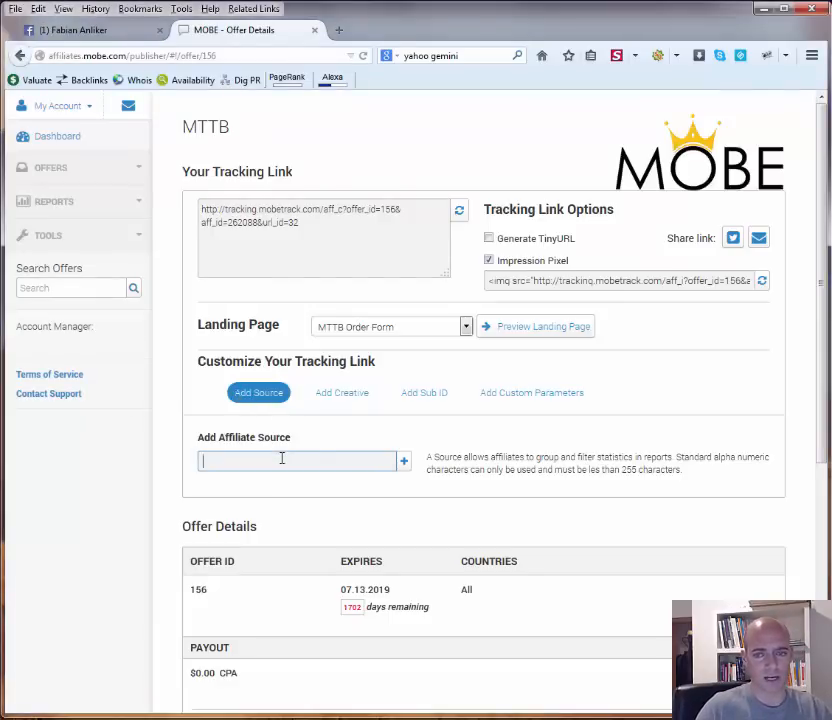
Step: Add affiliate source 'solo ad seller A' so the link carries &source=solo ad seller A
type("solo ad")
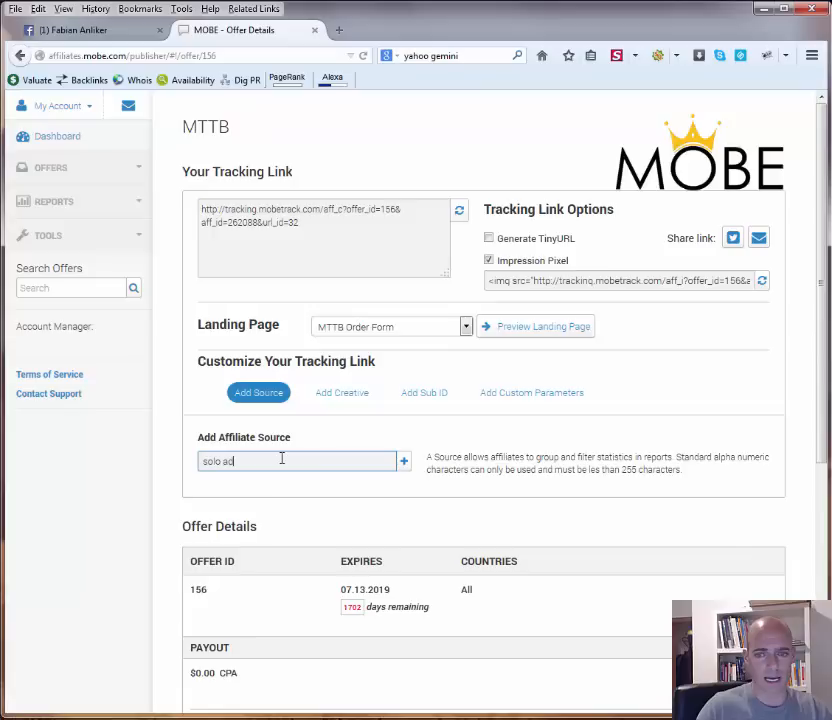
type("seller")
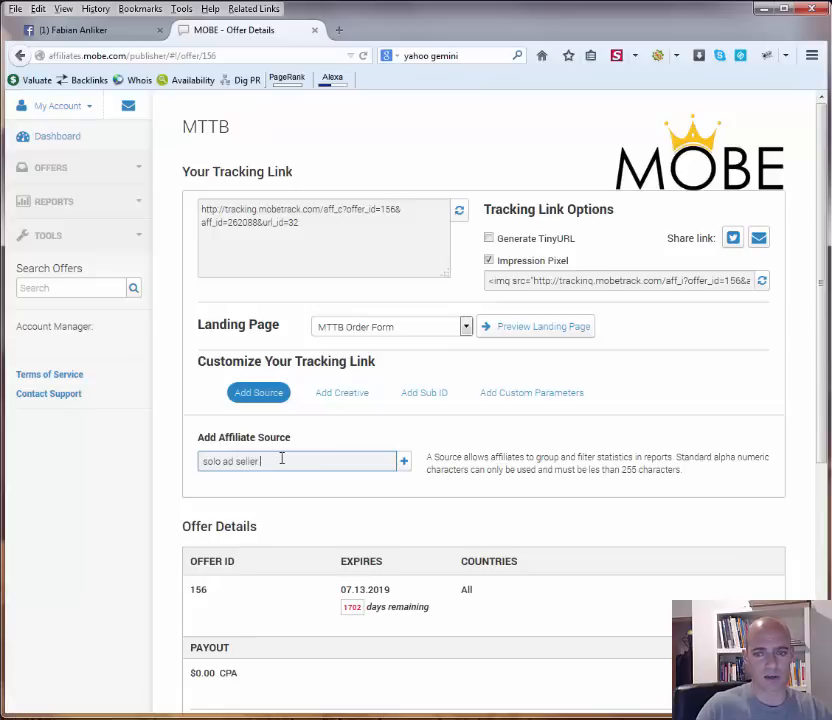
type("A")
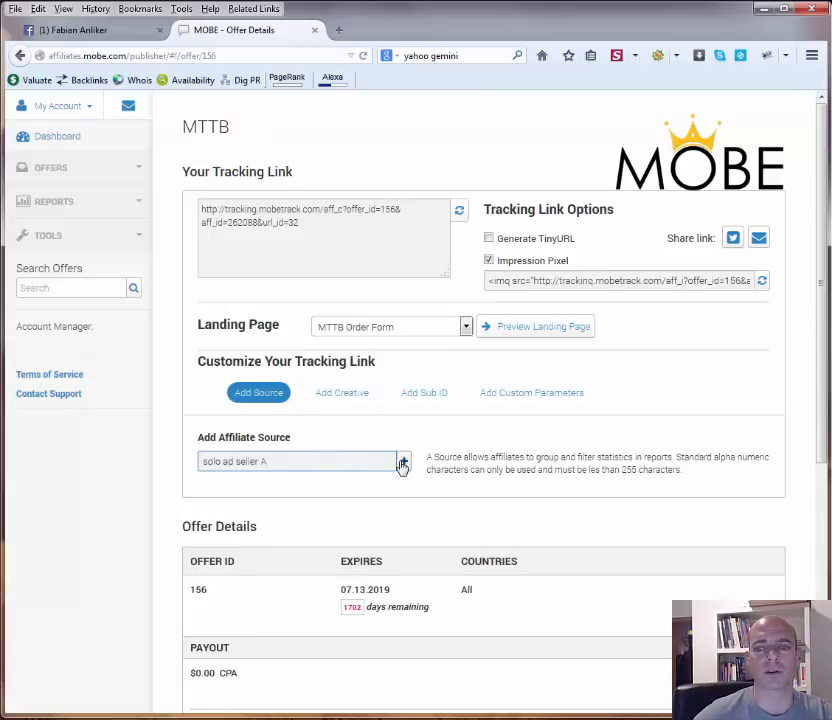
left_click(403, 461)
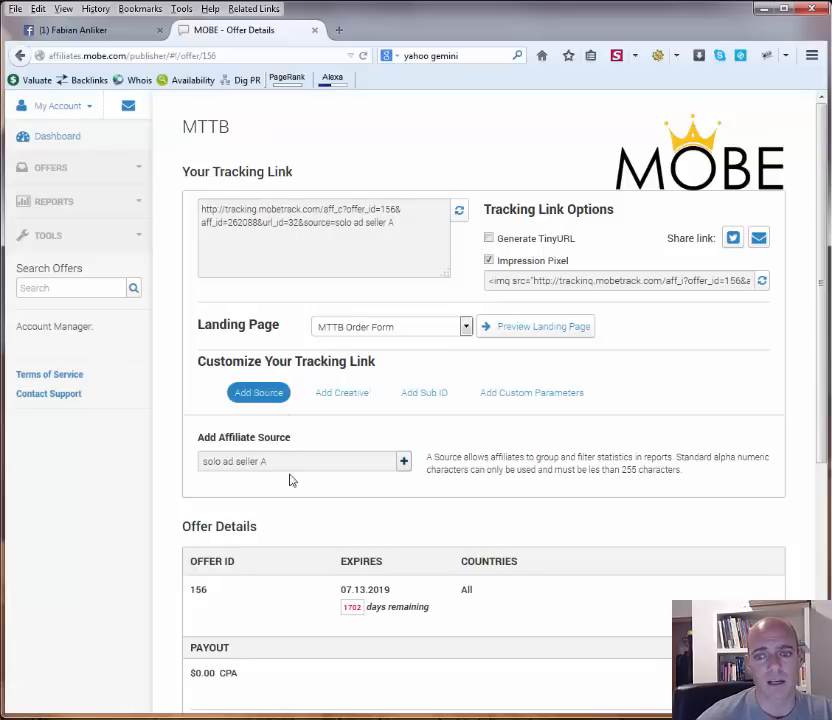
Step: Change the source to 'solo ad seller B', then remove it and show the Sub ID fields
type("B")
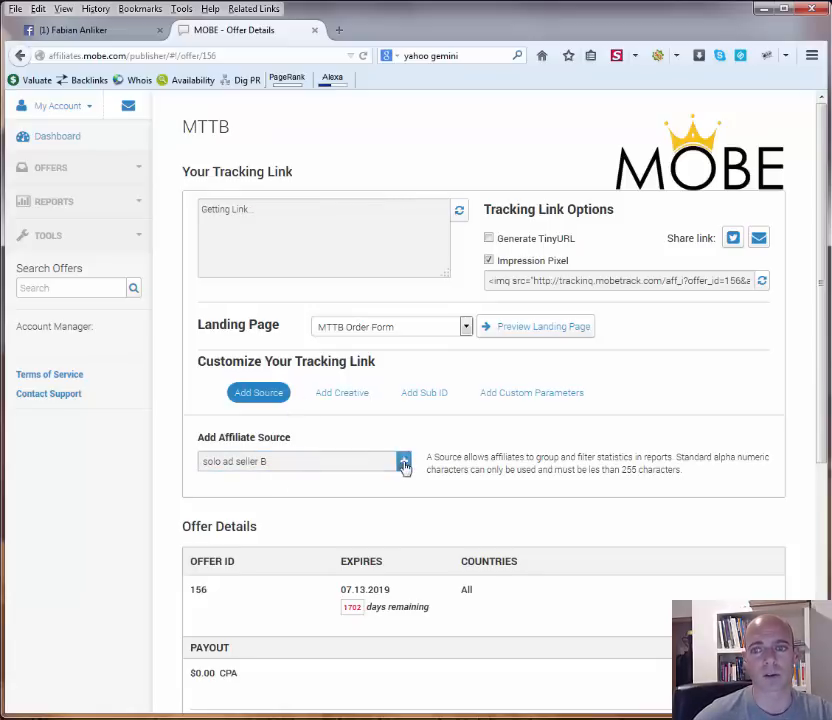
left_click(403, 461)
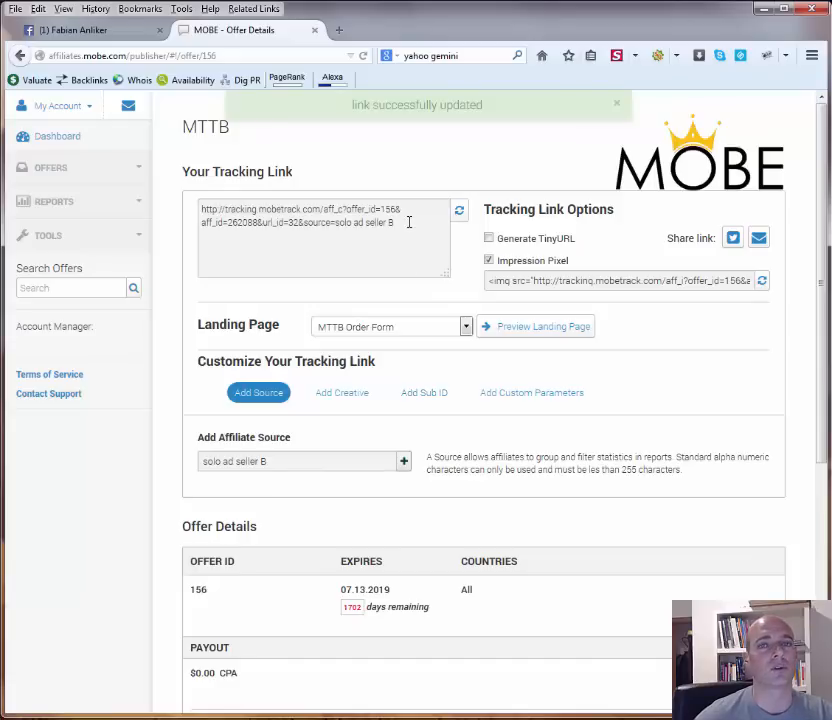
left_click(617, 104)
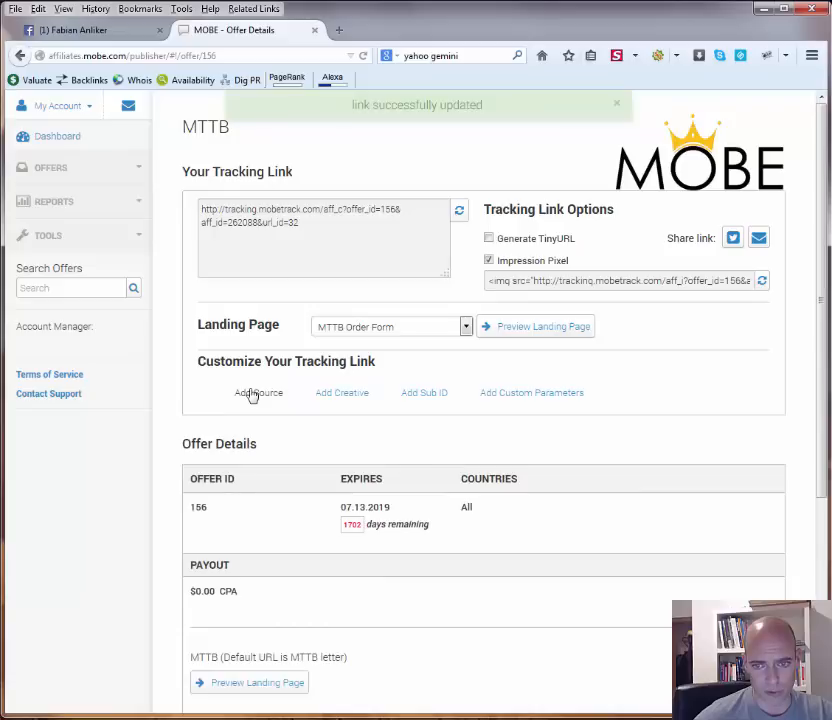
left_click(424, 392)
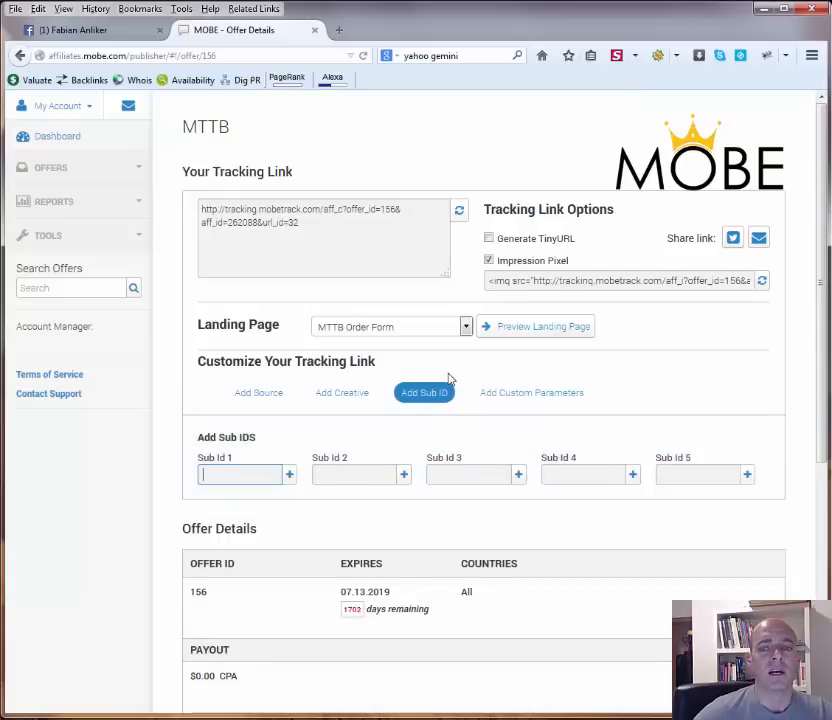
mouse_move(308, 466)
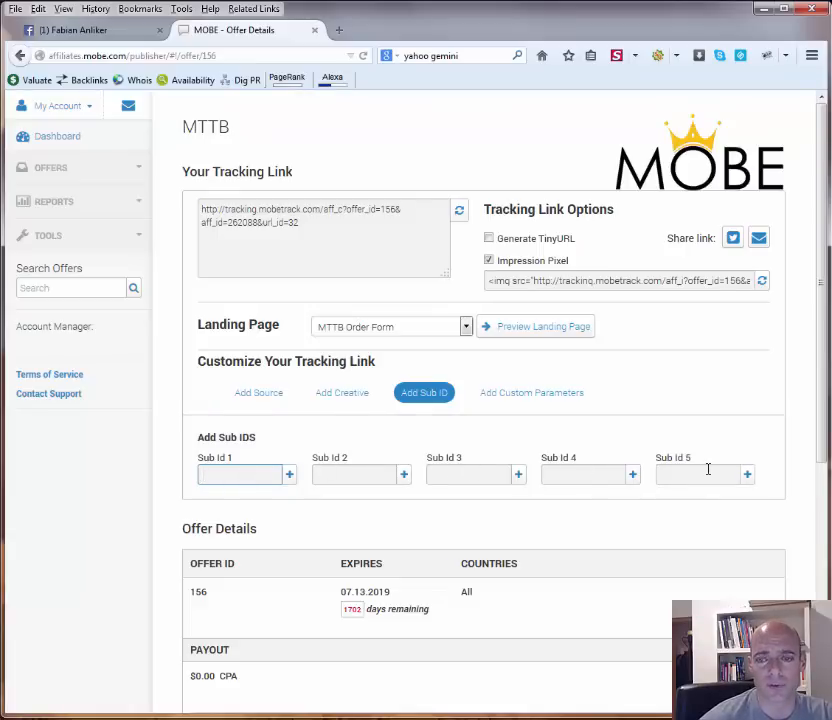
Step: Add 'Solo ad seller A' as Sub Id 1 (aff_sub) on the MTTB link
left_click(468, 474)
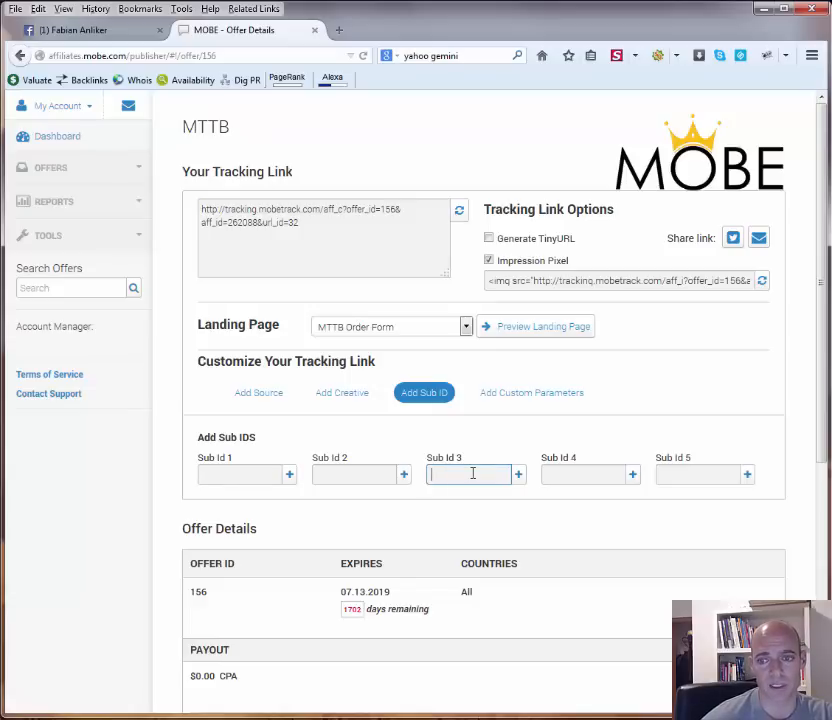
left_click(590, 474)
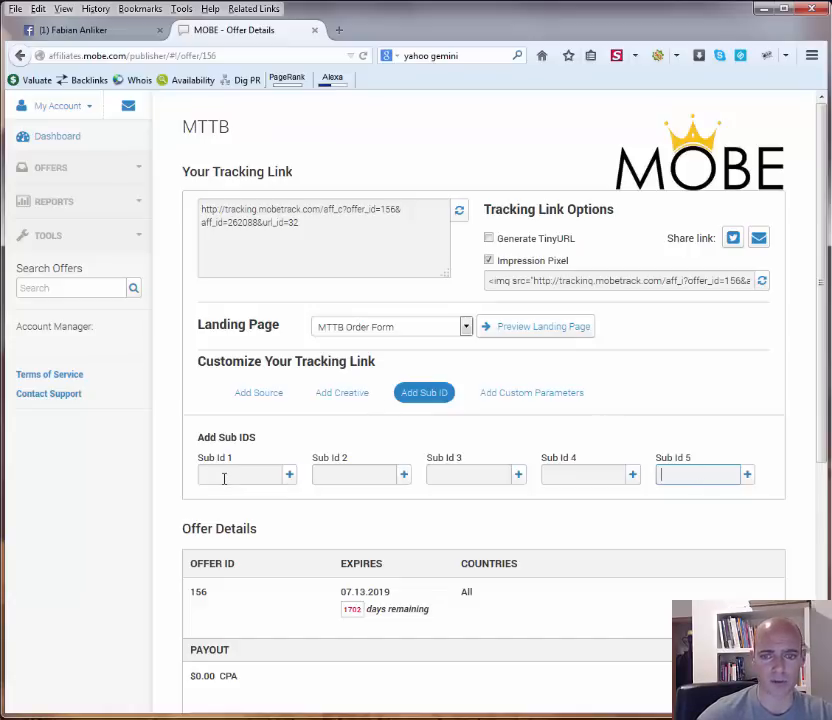
type("Soload seller")
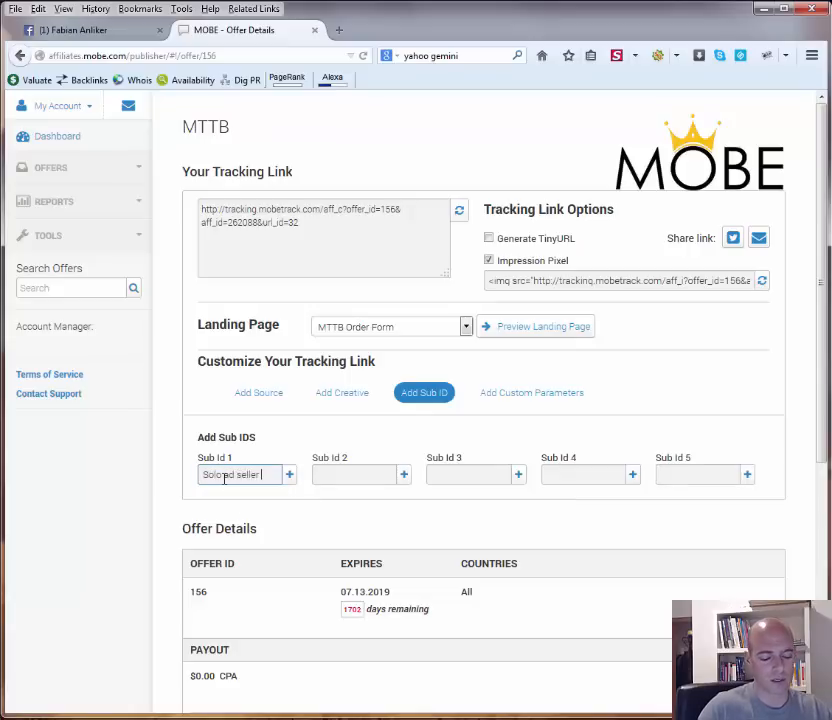
left_click(289, 474)
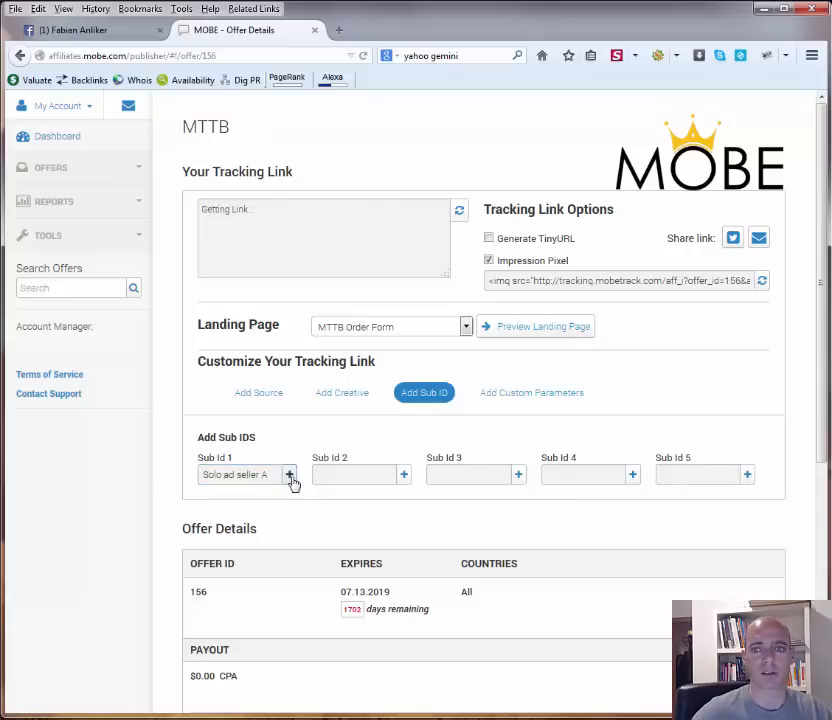
left_click(290, 474)
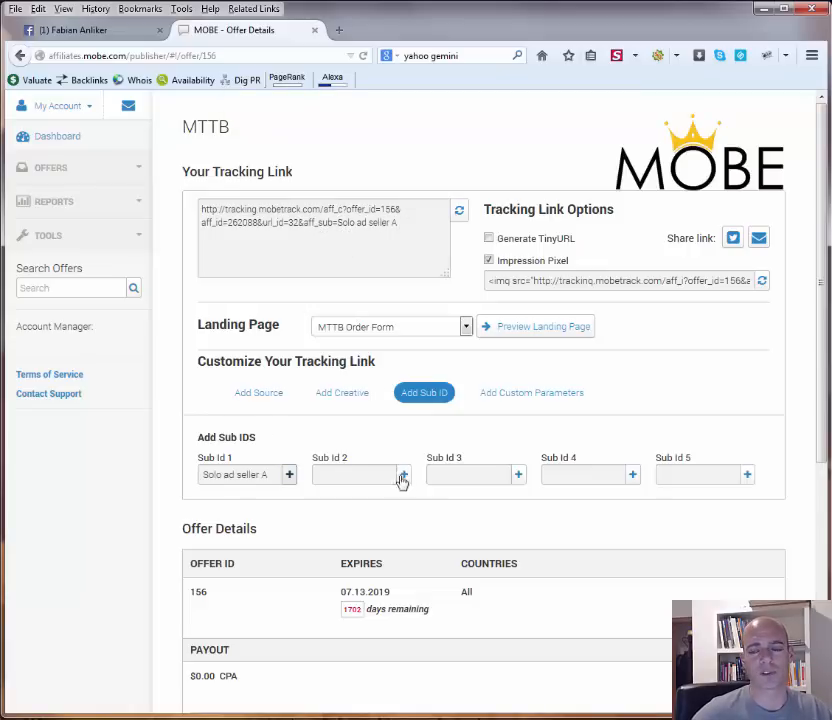
Step: Add 'november' as Sub Id 2 (aff_sub2) on the link
left_click(355, 474)
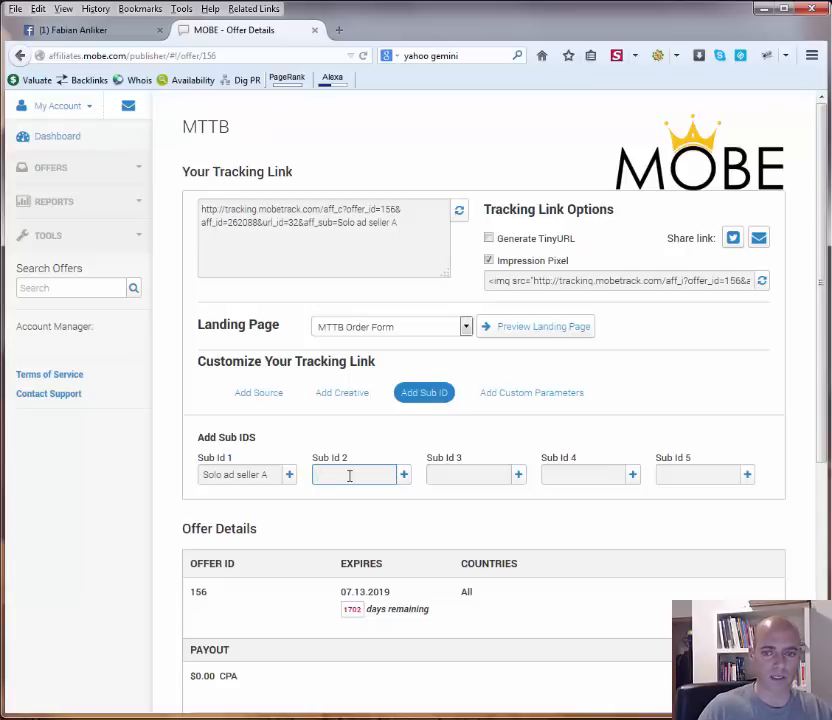
type("november")
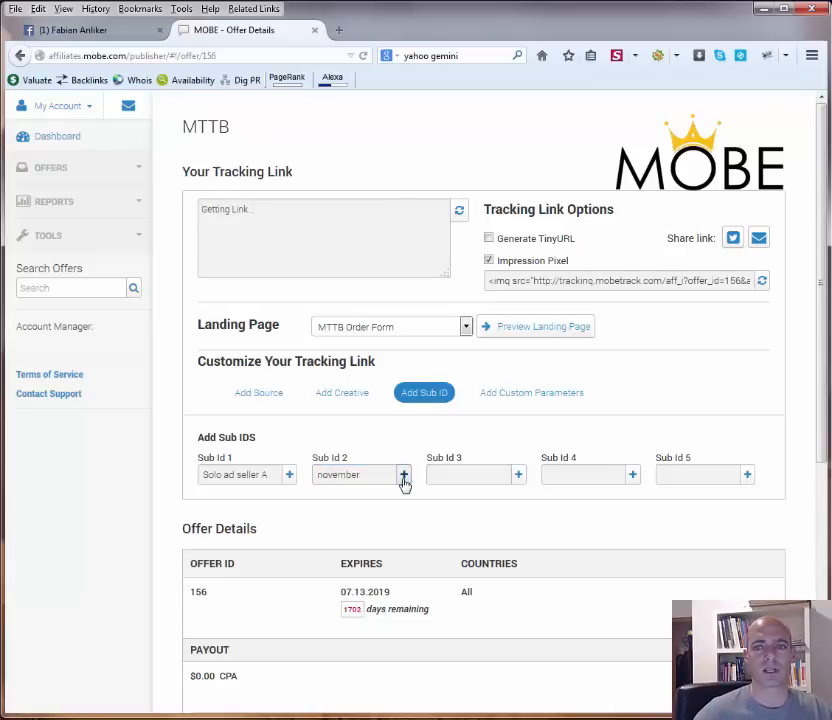
left_click(403, 474)
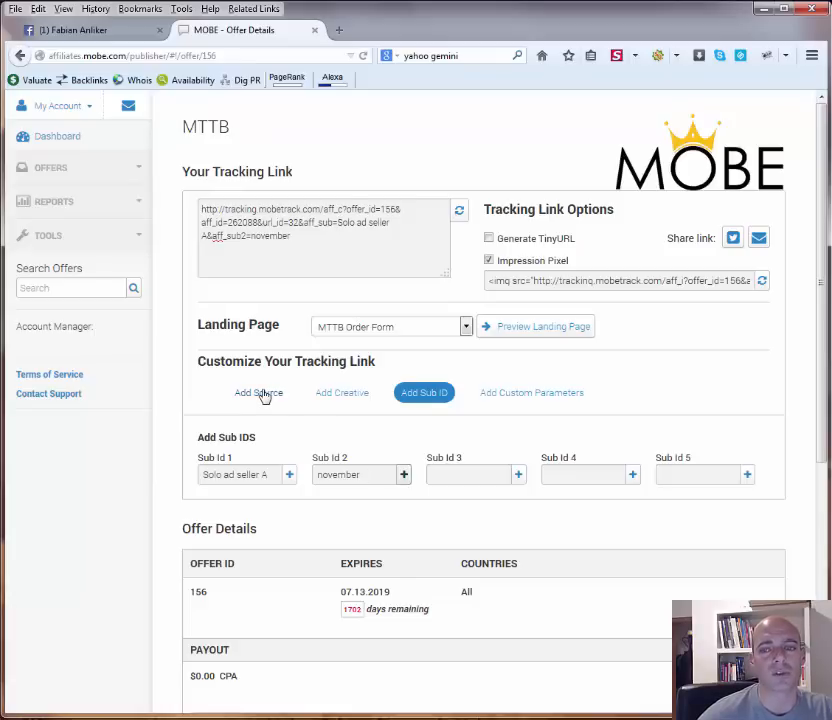
mouse_move(380, 410)
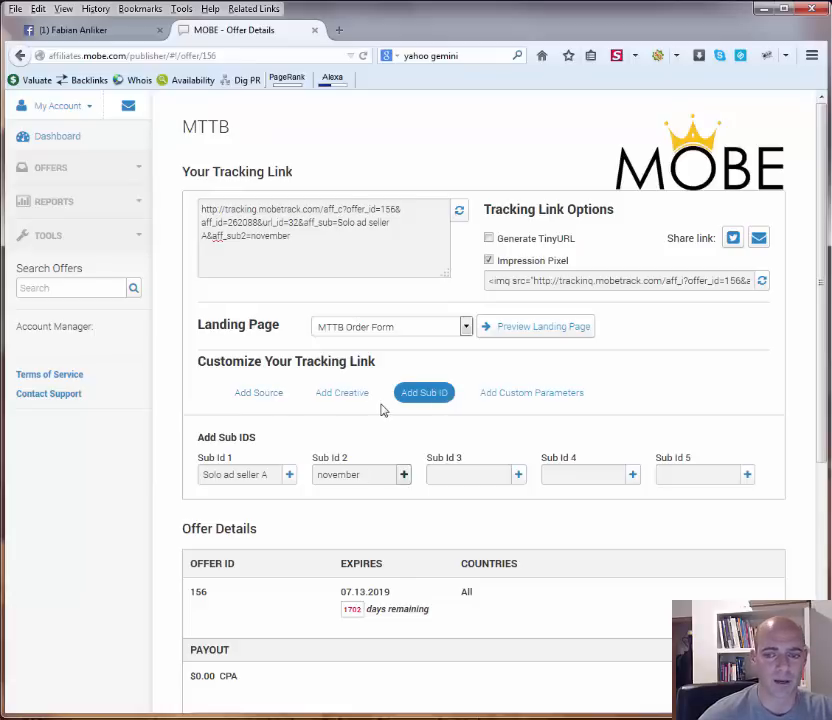
left_click(54, 201)
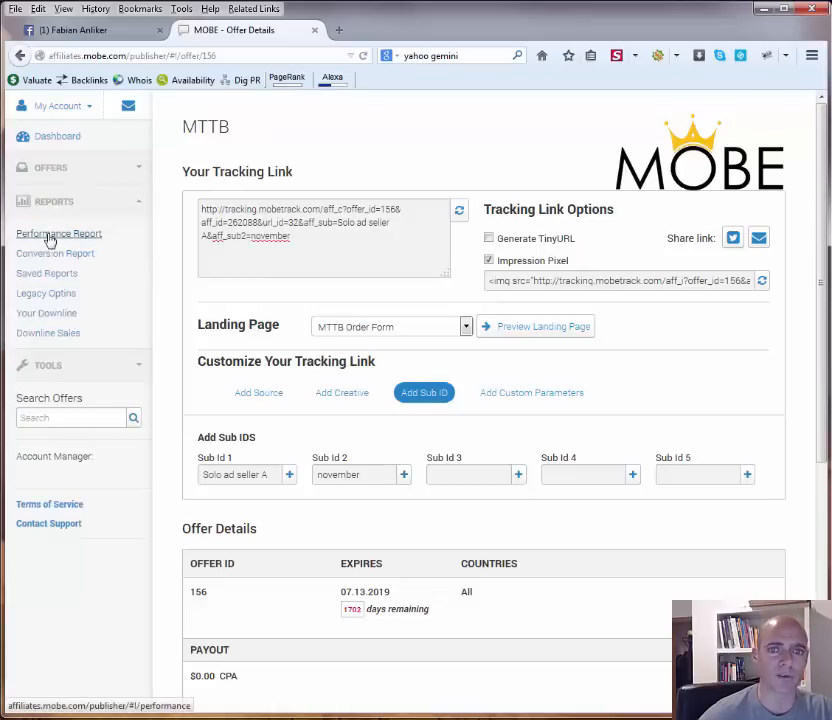
left_click(58, 233)
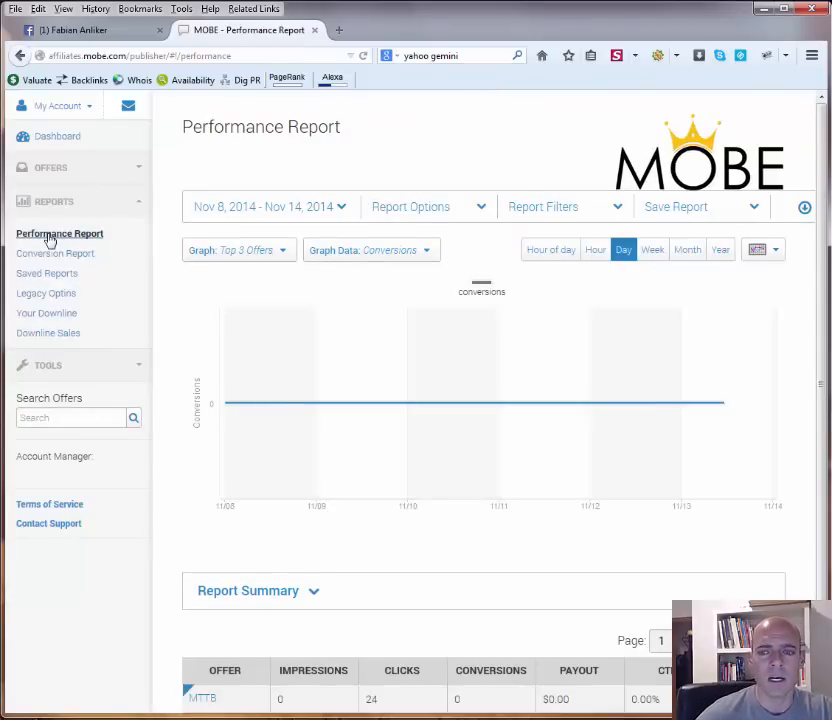
mouse_move(676, 400)
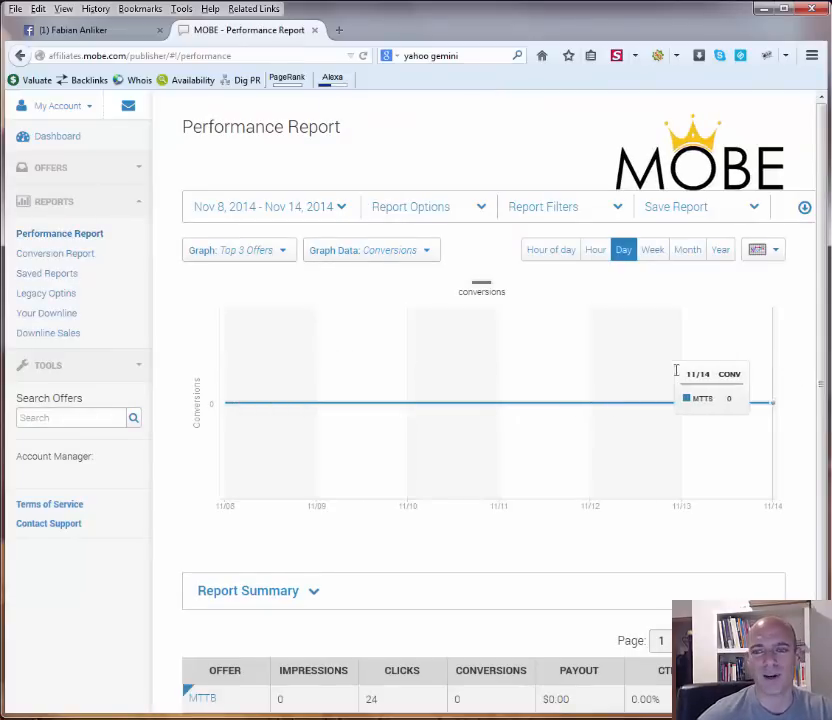
mouse_move(169, 375)
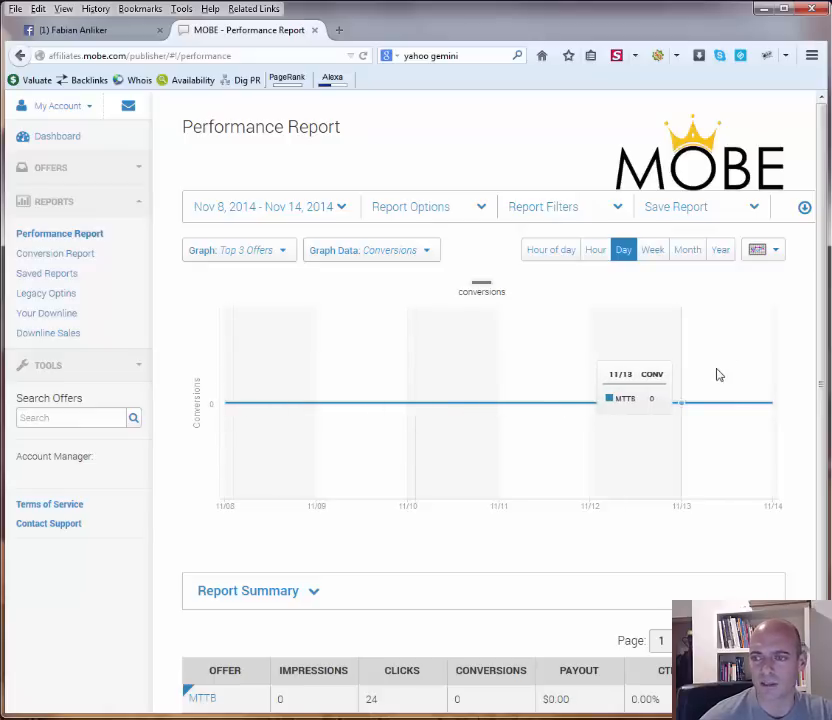
scroll("down", 3)
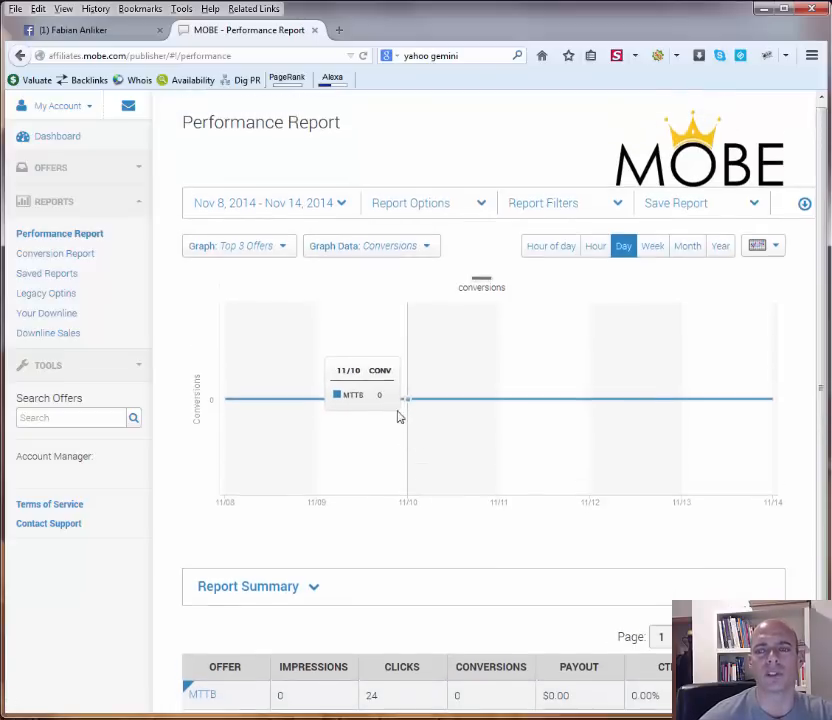
Step: Add SOURCE, SUB ID 1–5 and UNIQUE CLICKS columns to the performance report and apply
left_click(411, 206)
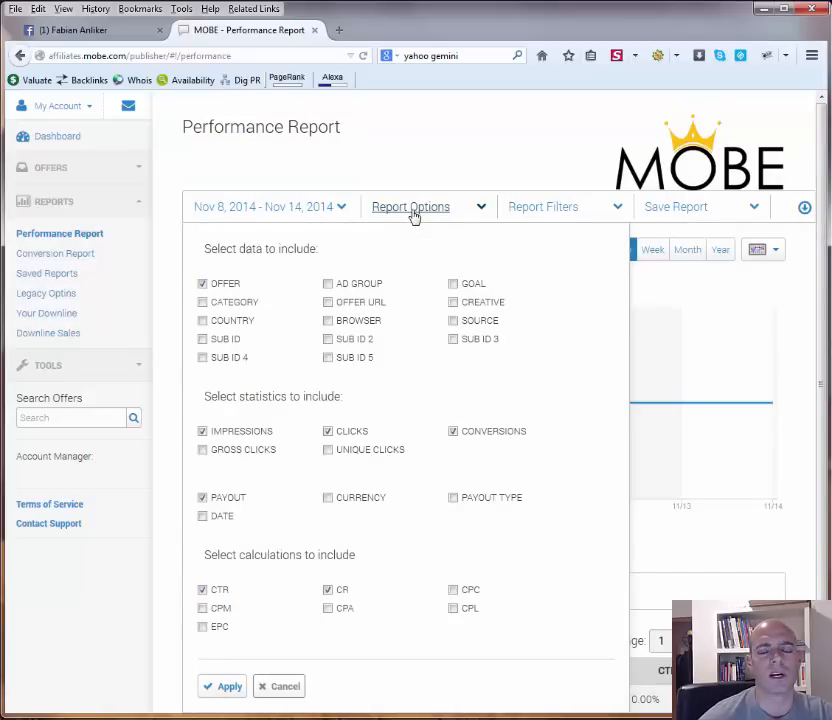
mouse_move(450, 318)
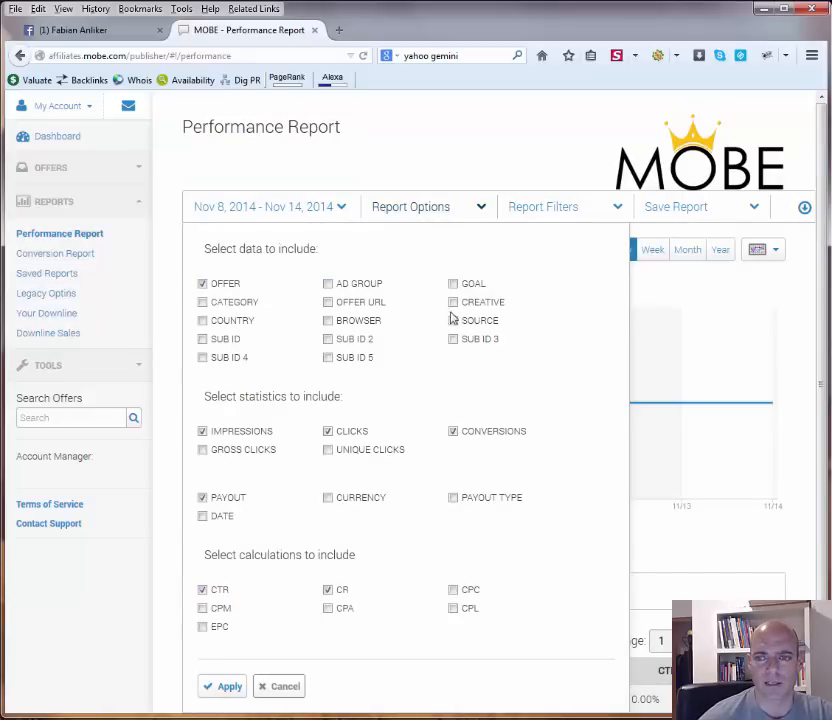
left_click(453, 320)
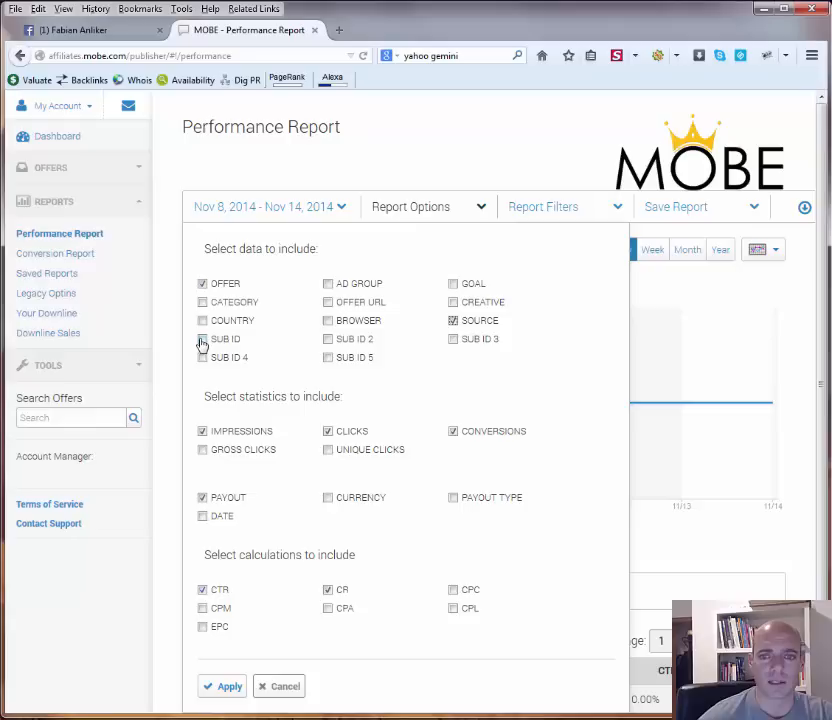
left_click(203, 339)
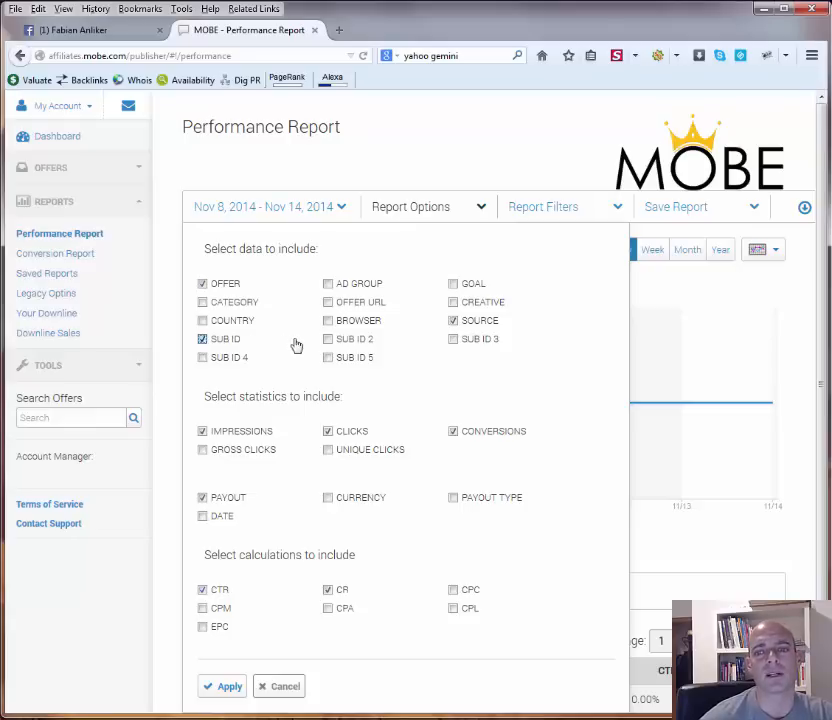
left_click(329, 339)
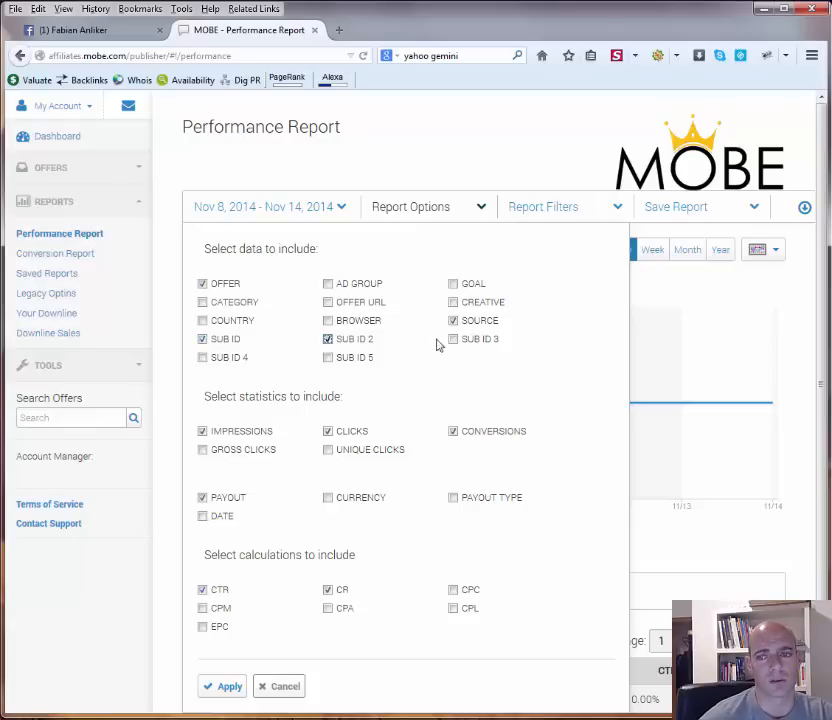
left_click(202, 357)
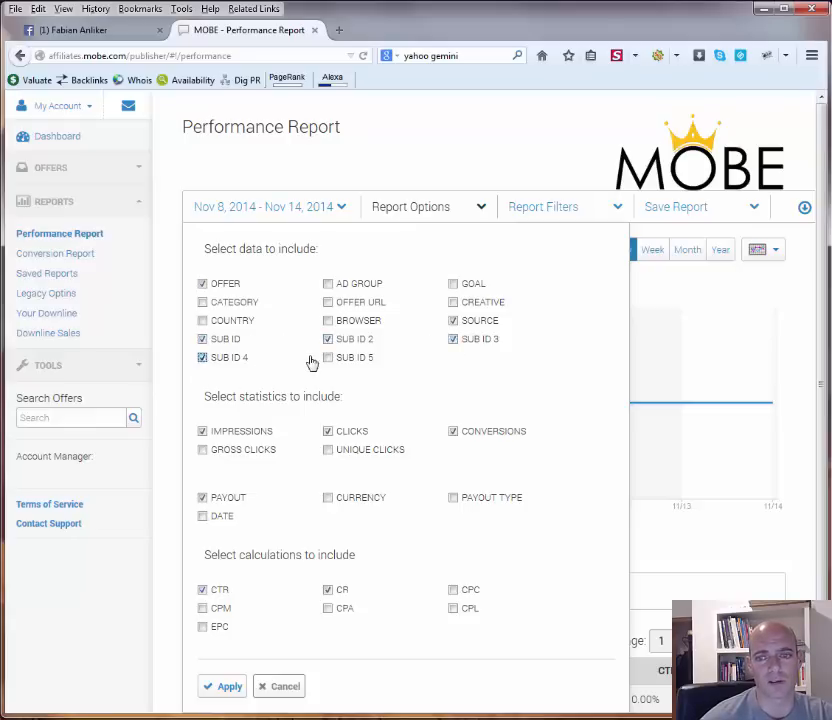
left_click(328, 357)
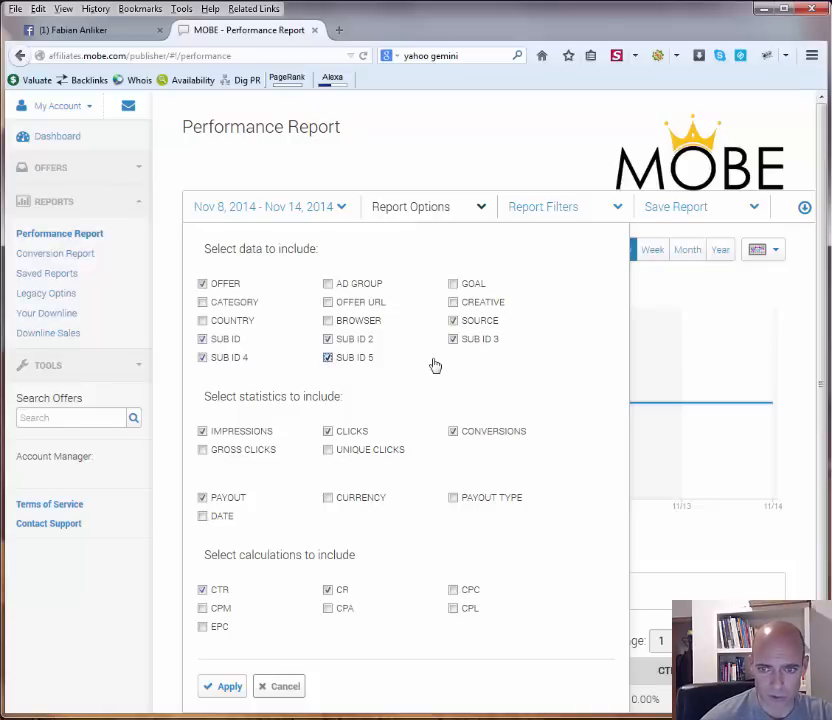
left_click(328, 431)
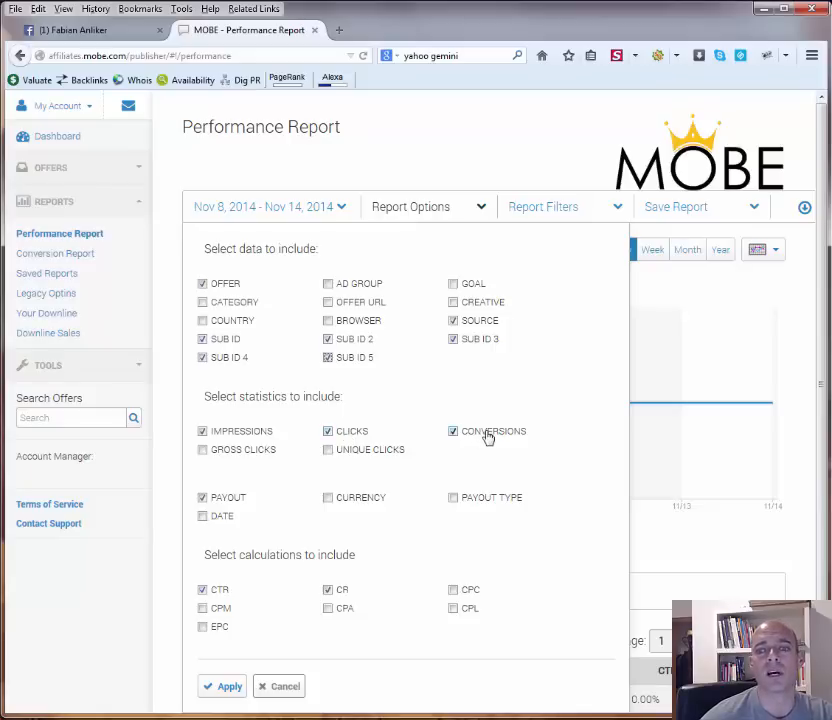
left_click(328, 449)
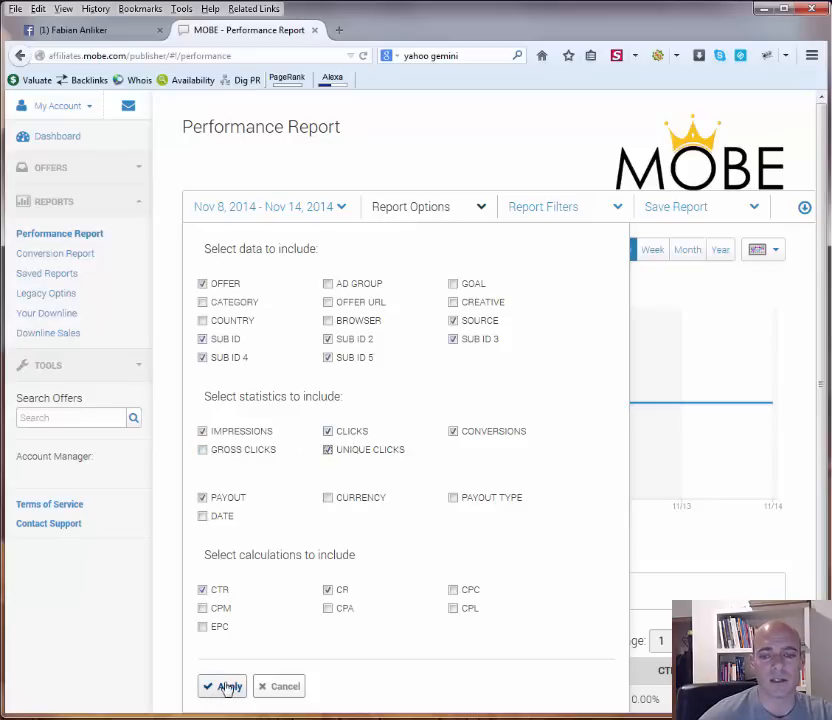
left_click(223, 686)
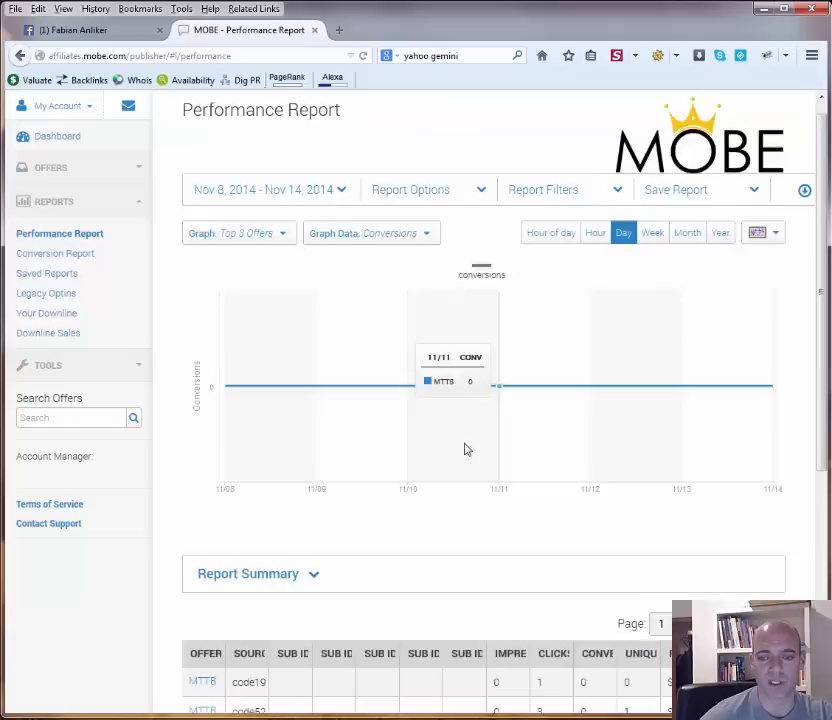
scroll("down", 3)
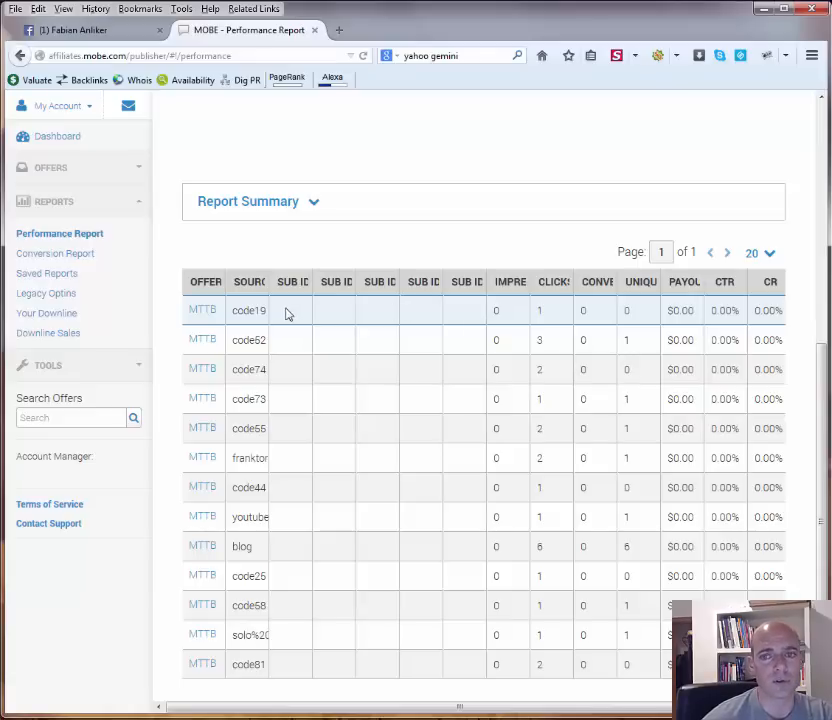
mouse_move(337, 312)
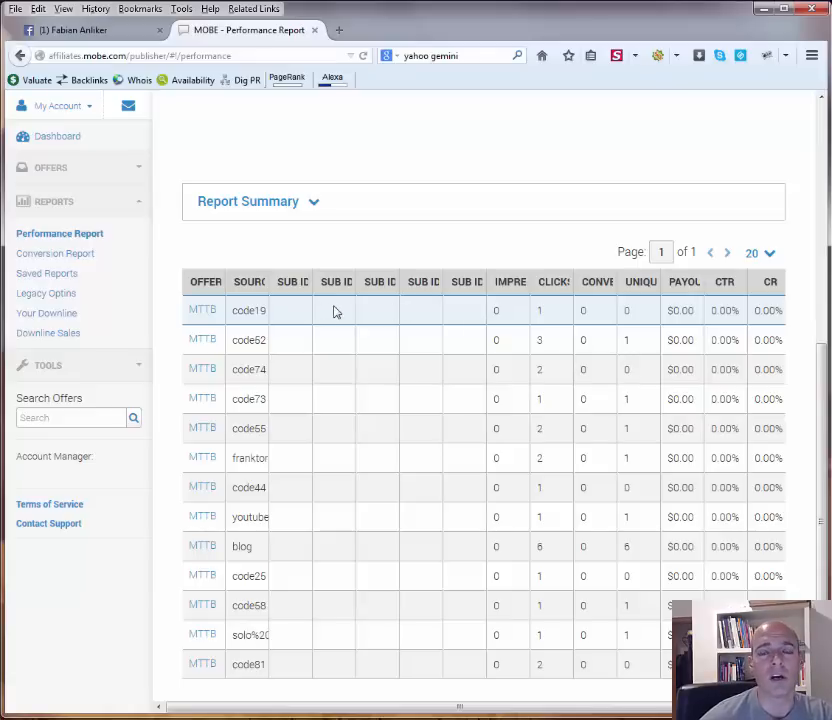
mouse_move(308, 315)
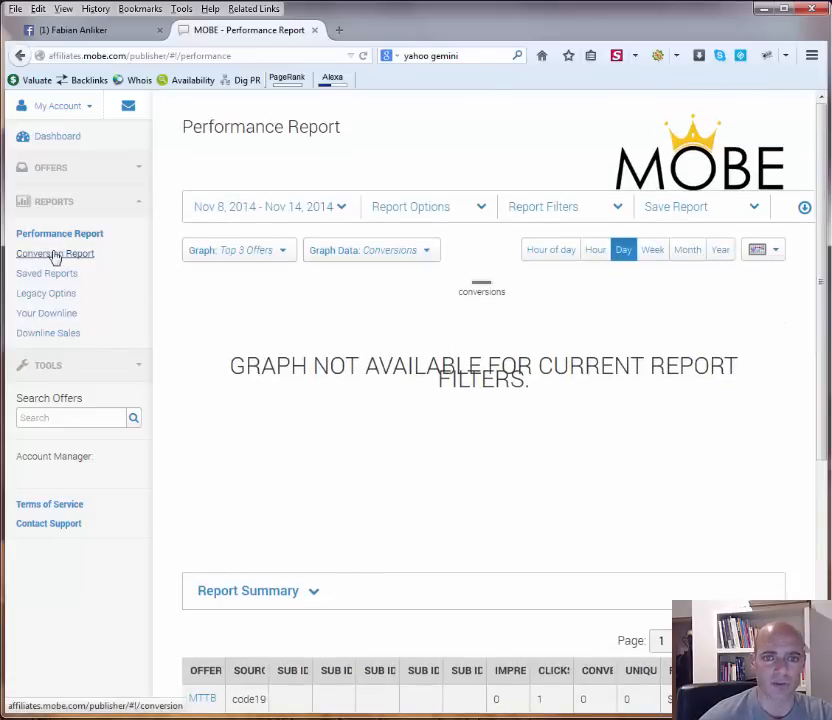
Step: Show the Conversion Report for Nov 8–14, 2014 and review its column options unchanged
left_click(56, 253)
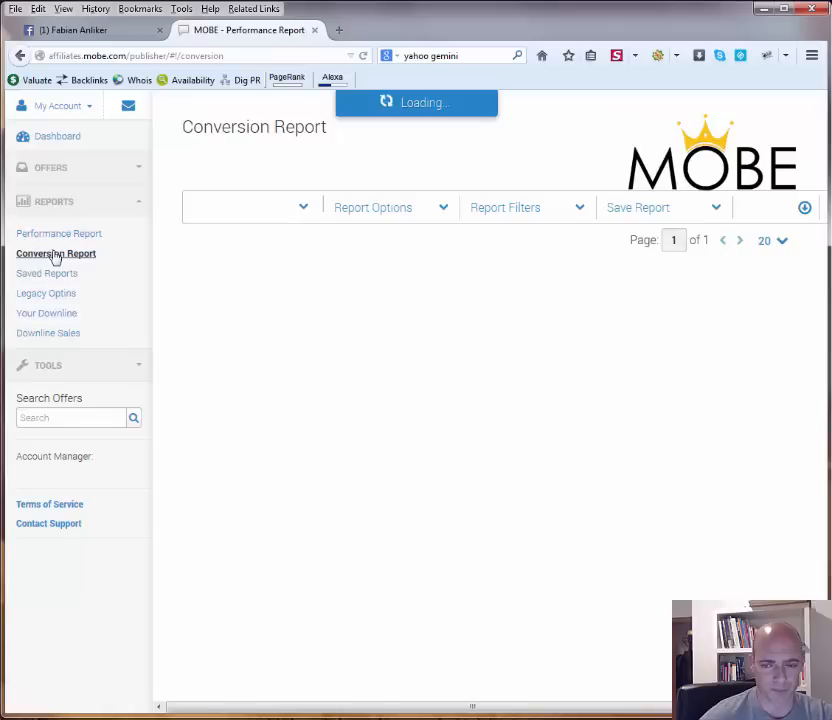
left_click(56, 253)
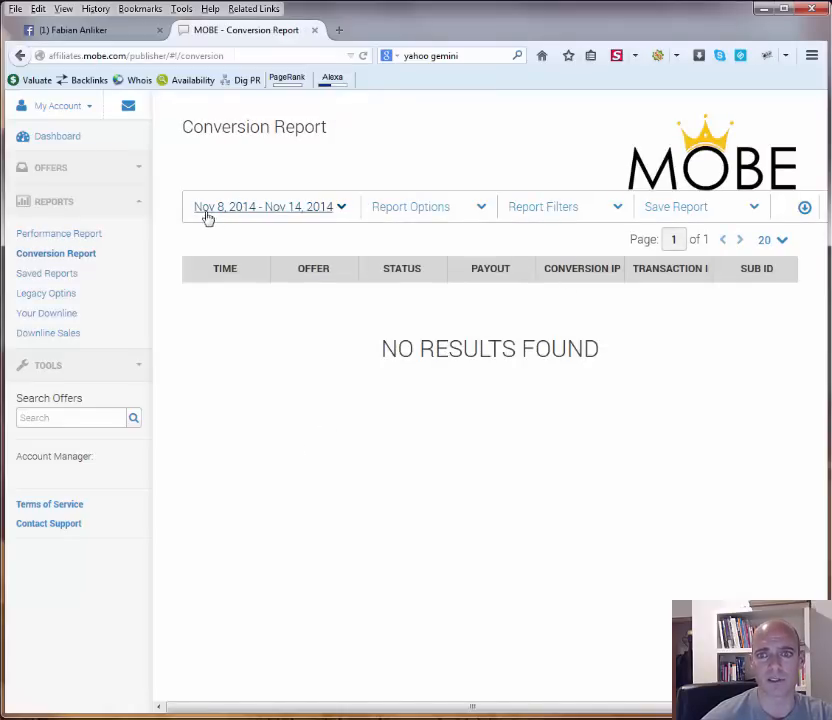
left_click(410, 206)
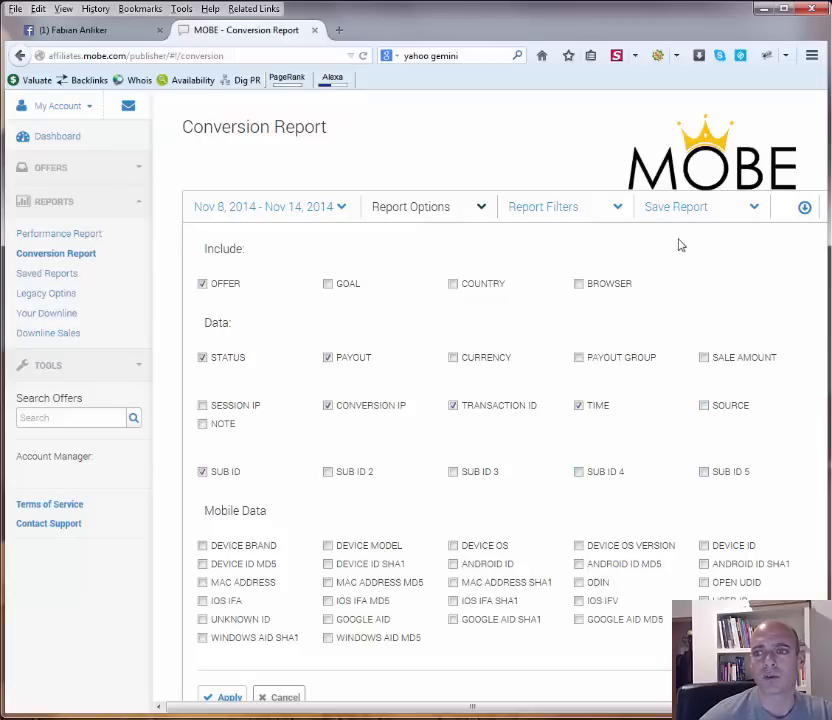
left_click(676, 207)
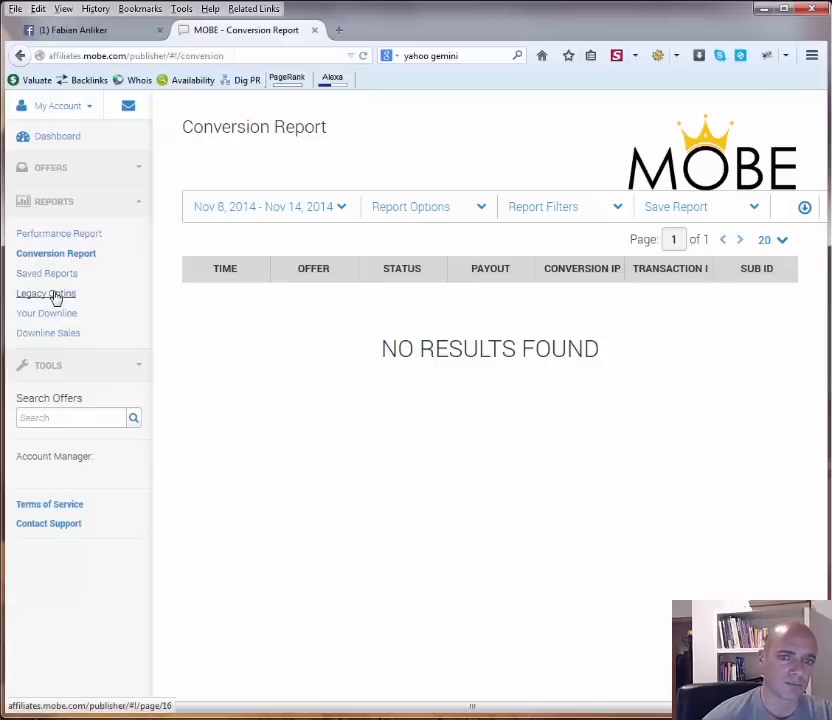
Step: View the Legacy Optins list of September 2014 opt-ins with time, offer and email
left_click(46, 293)
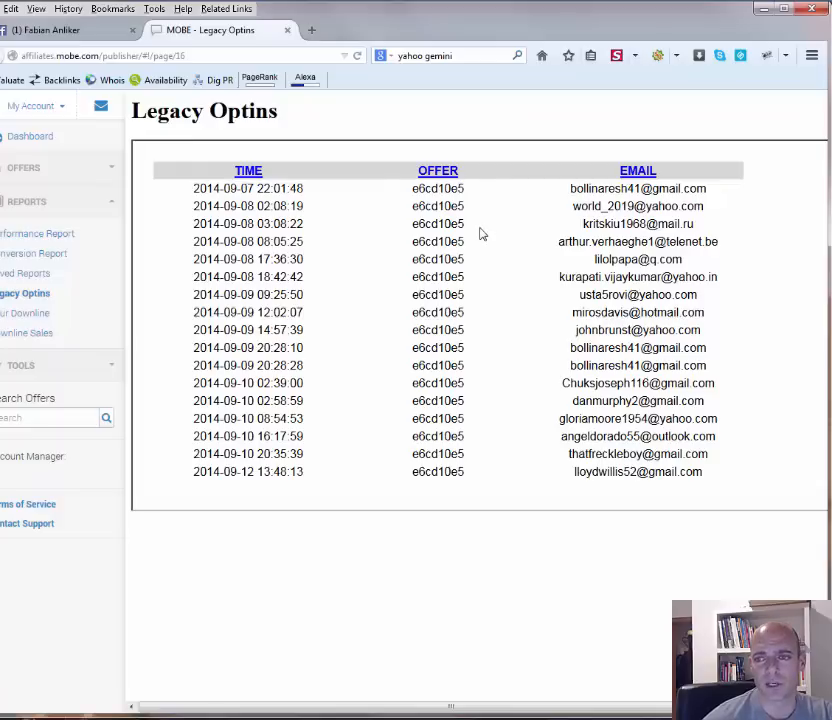
mouse_move(652, 278)
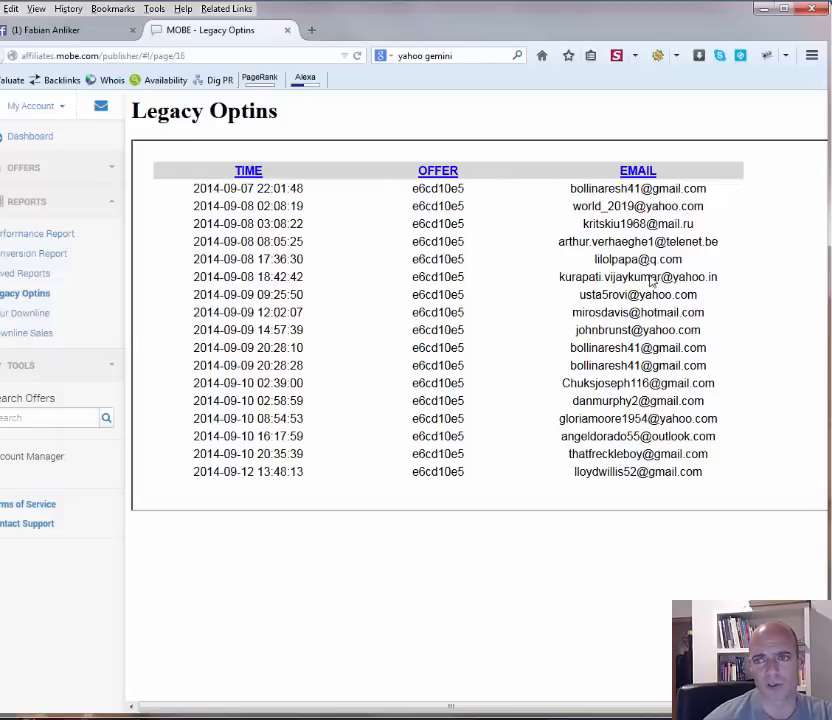
scroll("down", 3)
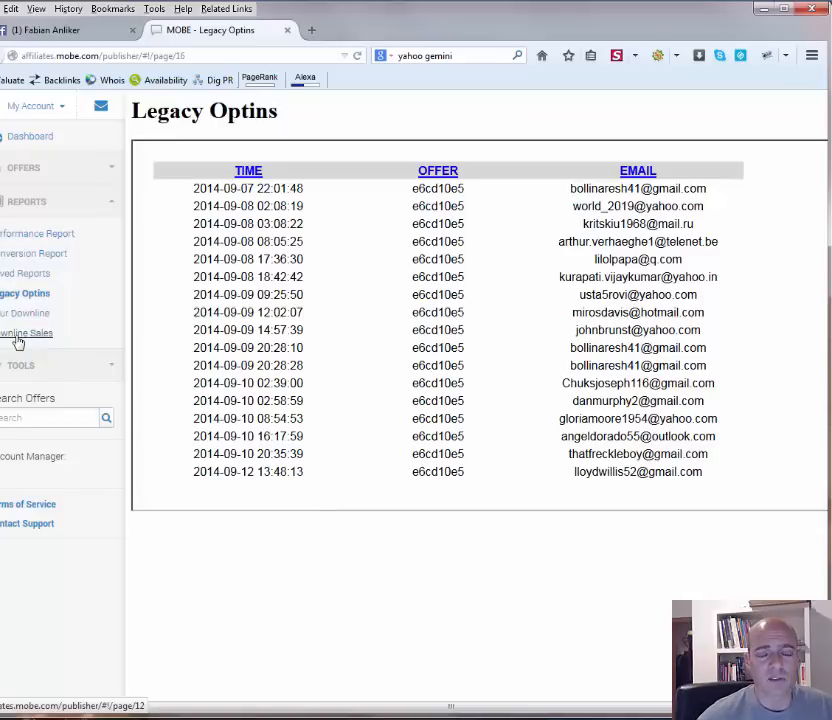
left_click(21, 365)
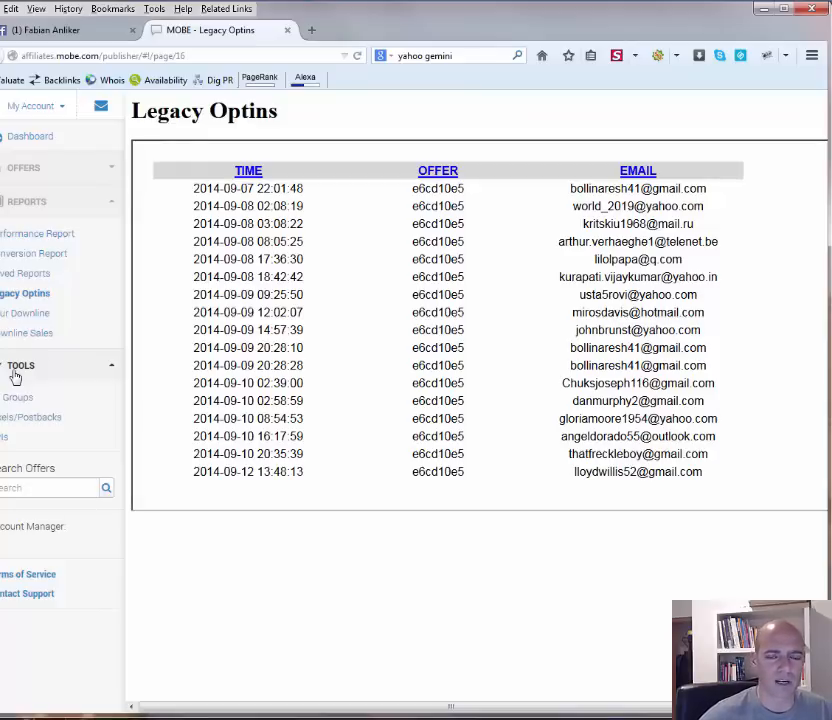
left_click(21, 365)
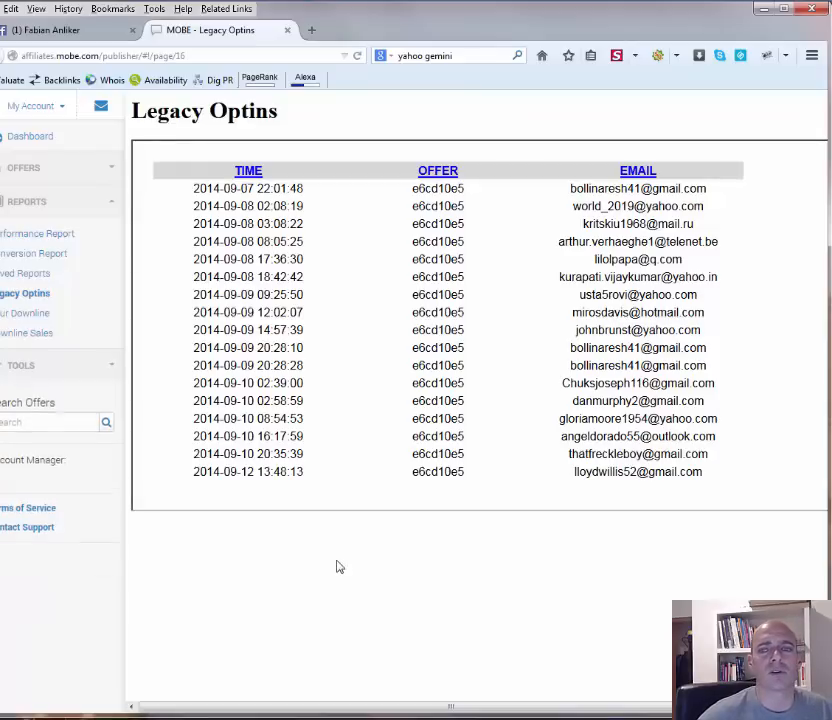
mouse_move(308, 518)
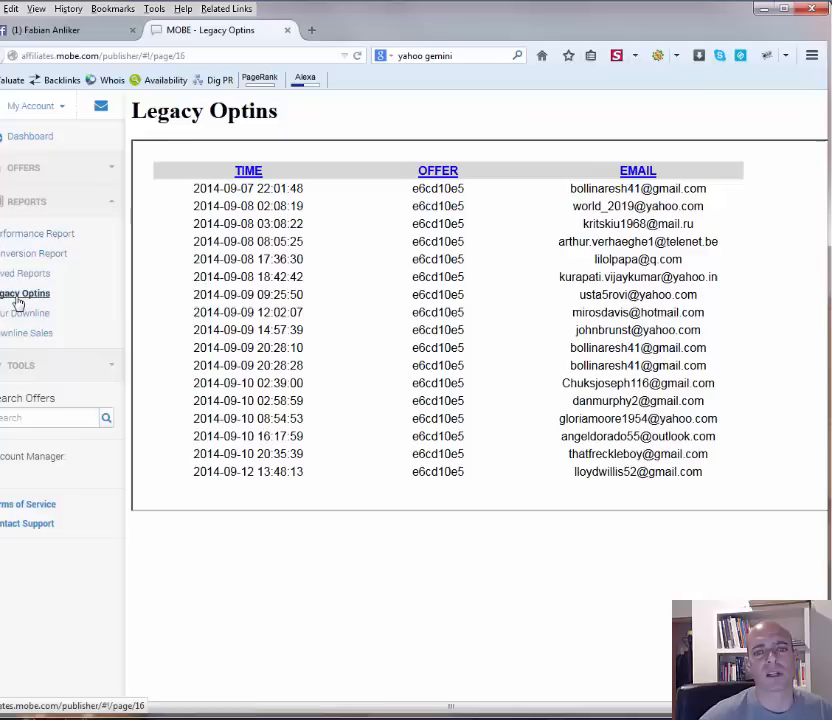
Step: Reload the legacy opt-ins list and expand the Offers section
left_click(24, 167)
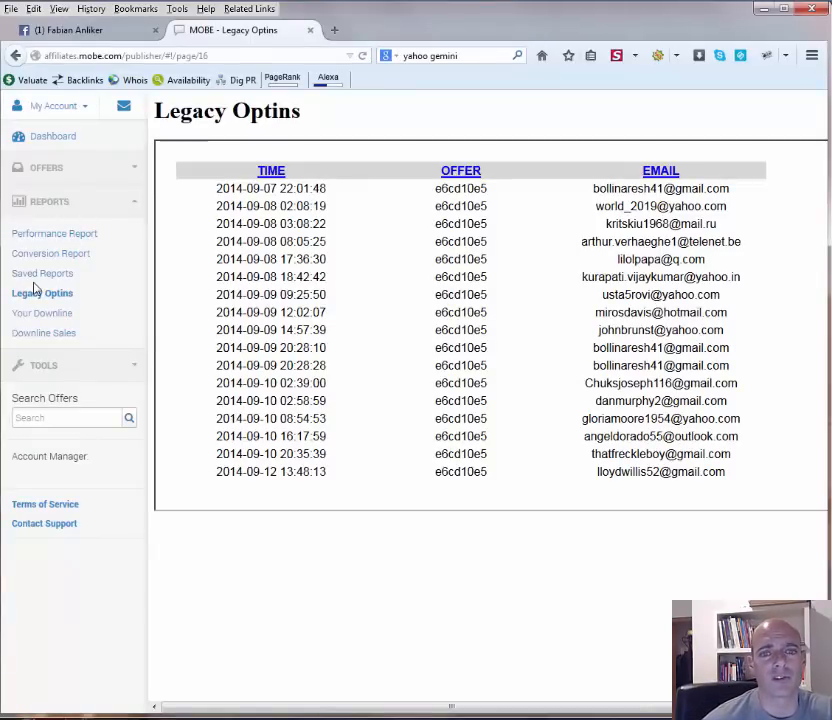
left_click(46, 167)
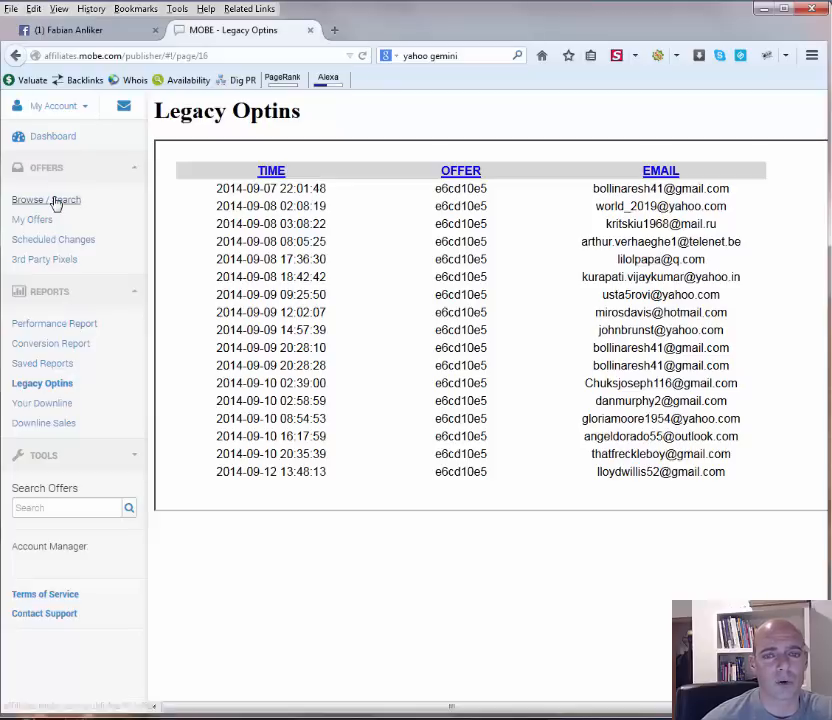